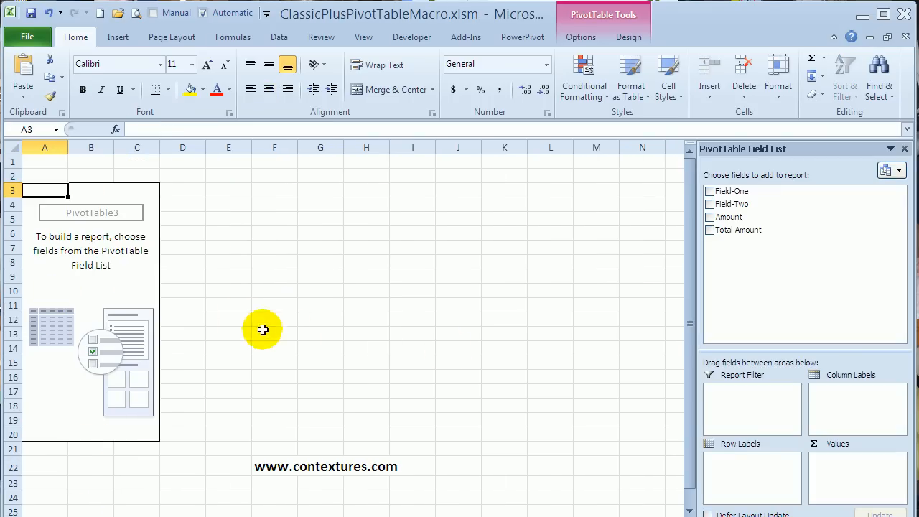
pyautogui.moveTo(247, 233)
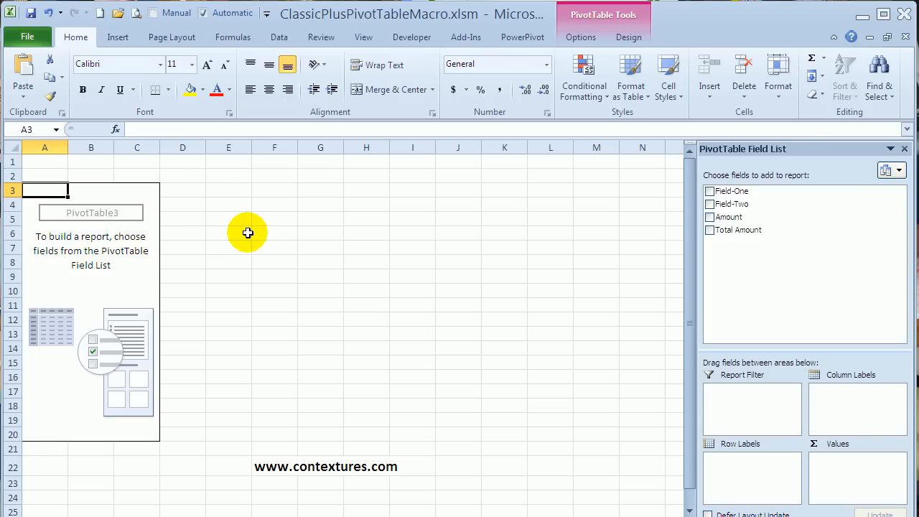
pyautogui.moveTo(103, 244)
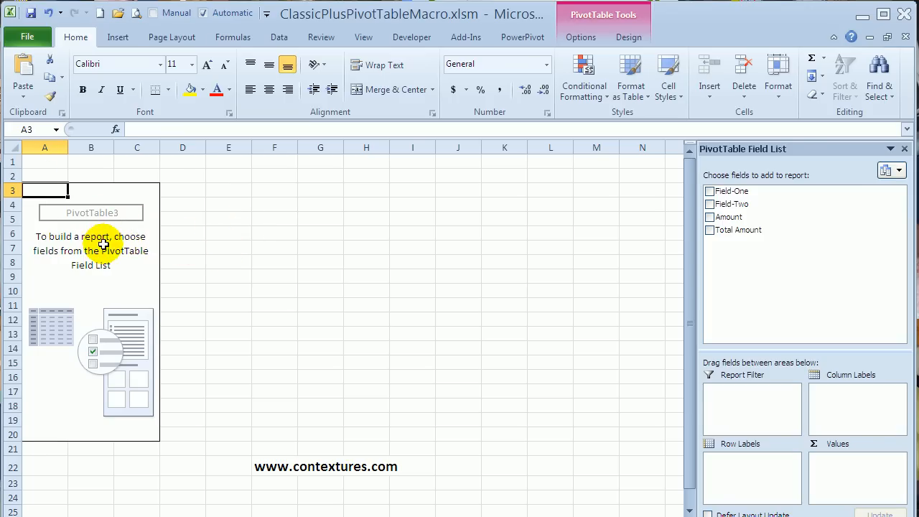
pyautogui.moveTo(691, 204)
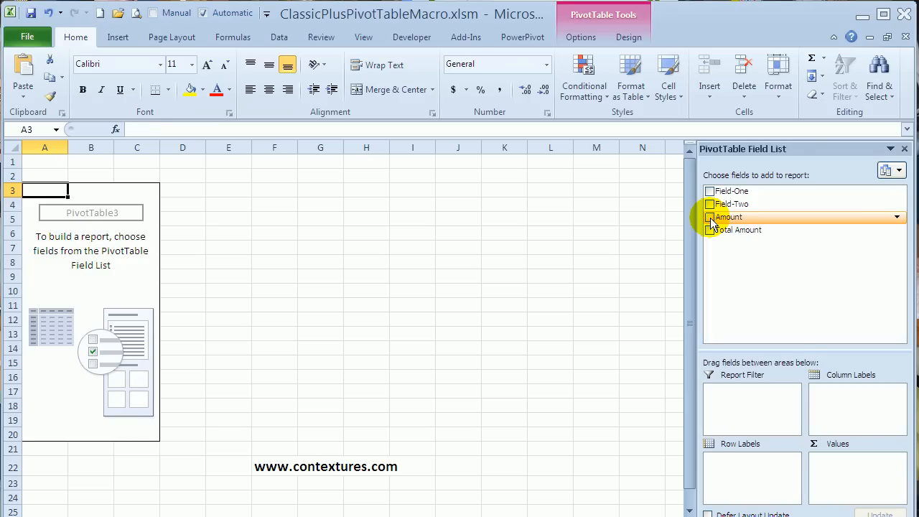
# Add the Amount and Total Amount fields to the pivot table report
pyautogui.click(709, 217)
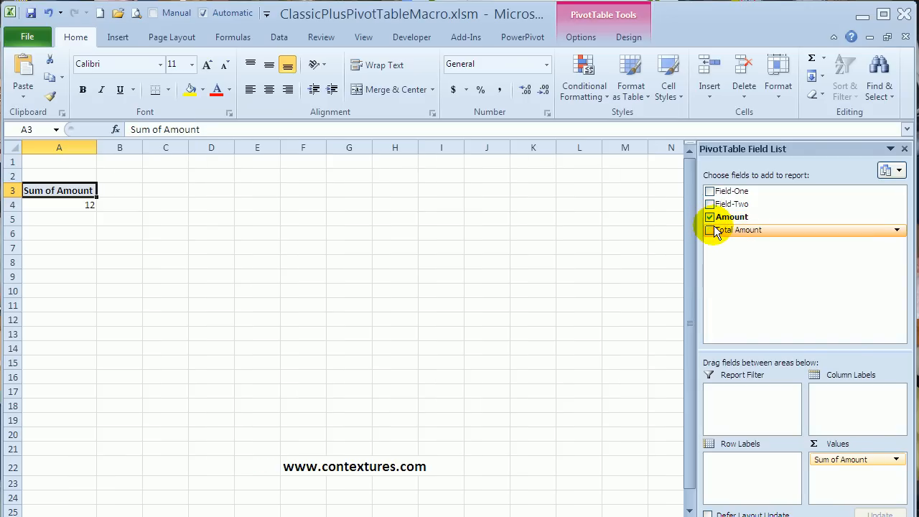
pyautogui.click(709, 230)
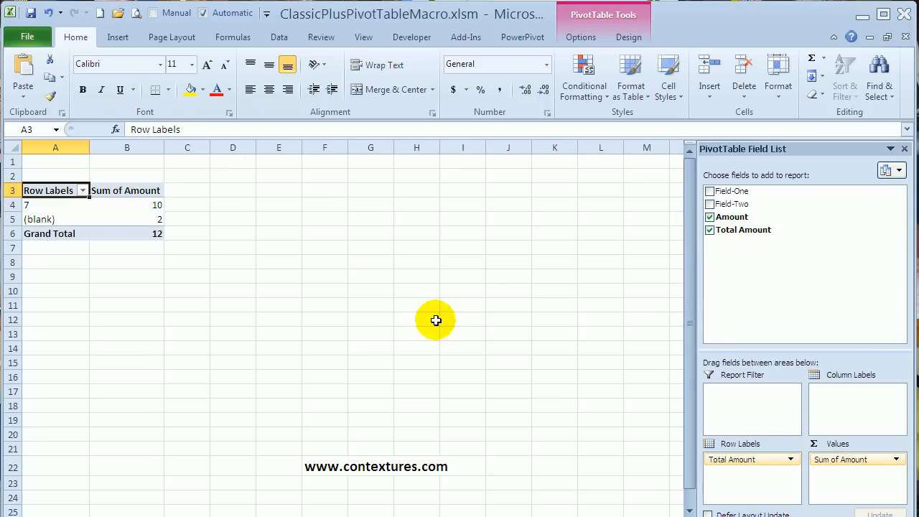
pyautogui.moveTo(500, 330)
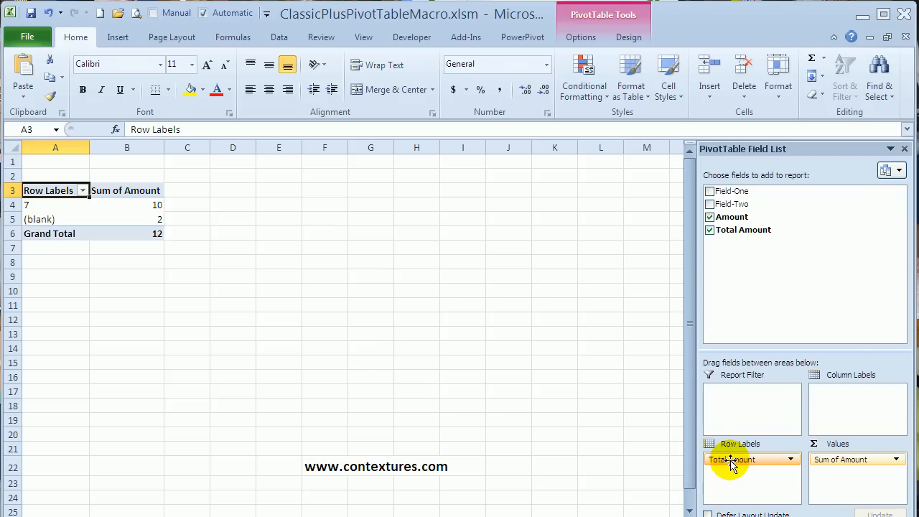
# Move Total Amount from Row Labels to Values and inspect its Count value of 5
pyautogui.moveTo(730, 459); pyautogui.dragTo(811, 459)
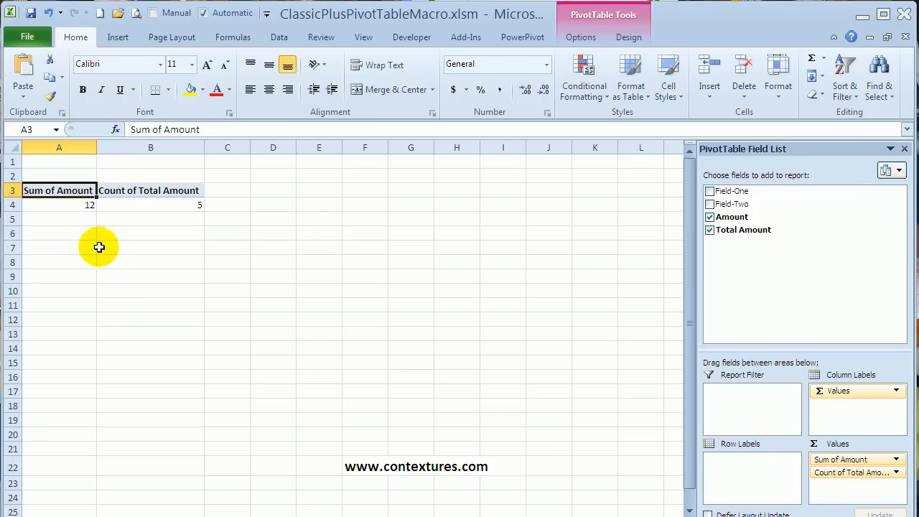
pyautogui.moveTo(139, 195)
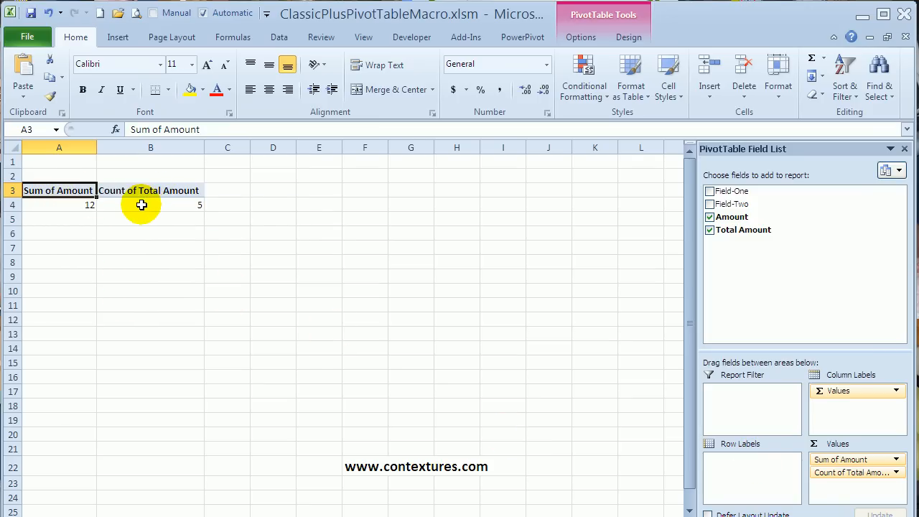
pyautogui.moveTo(143, 204)
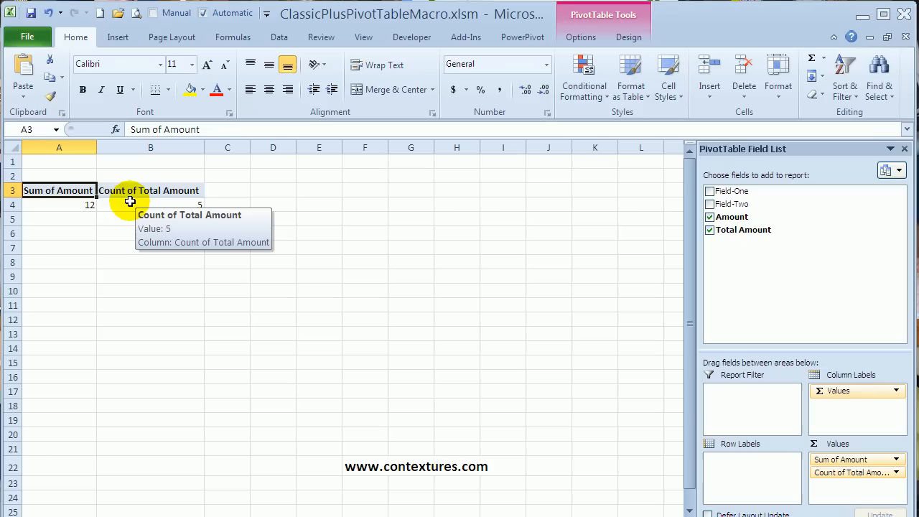
pyautogui.moveTo(129, 206)
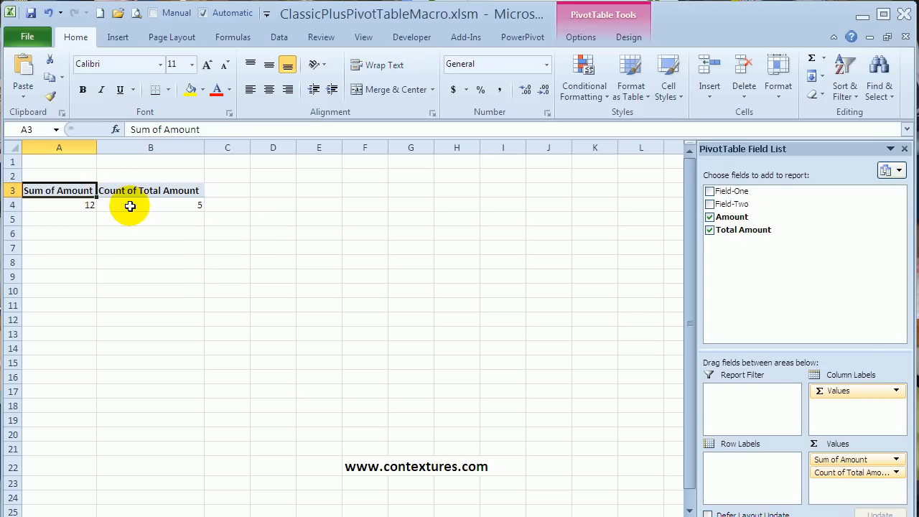
pyautogui.click(149, 204)
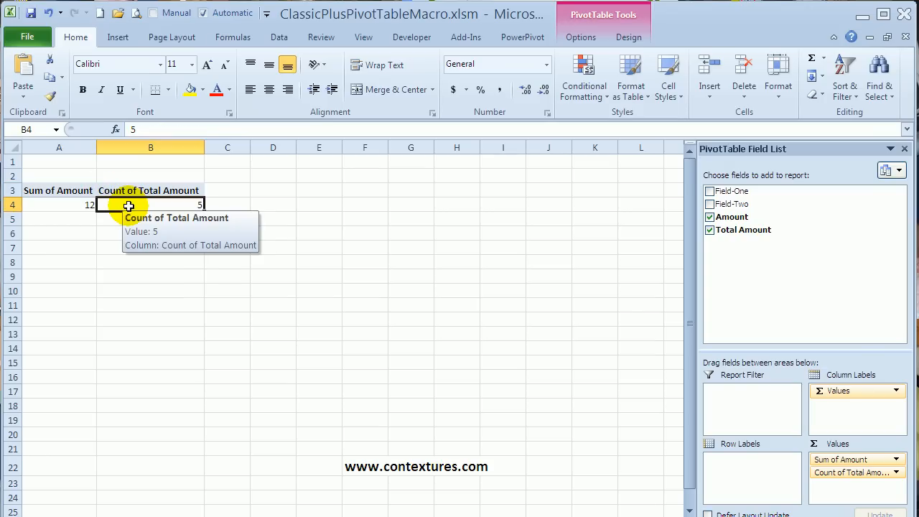
pyautogui.moveTo(151, 180)
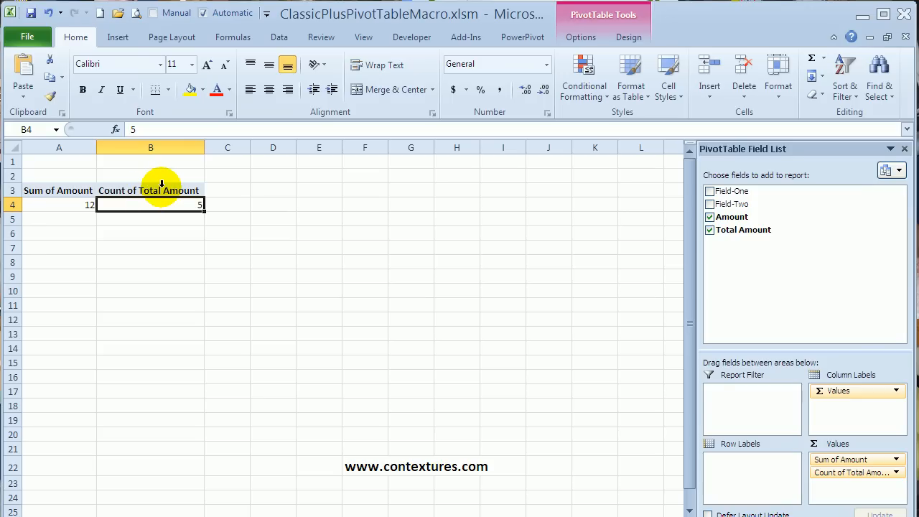
pyautogui.moveTo(534, 22)
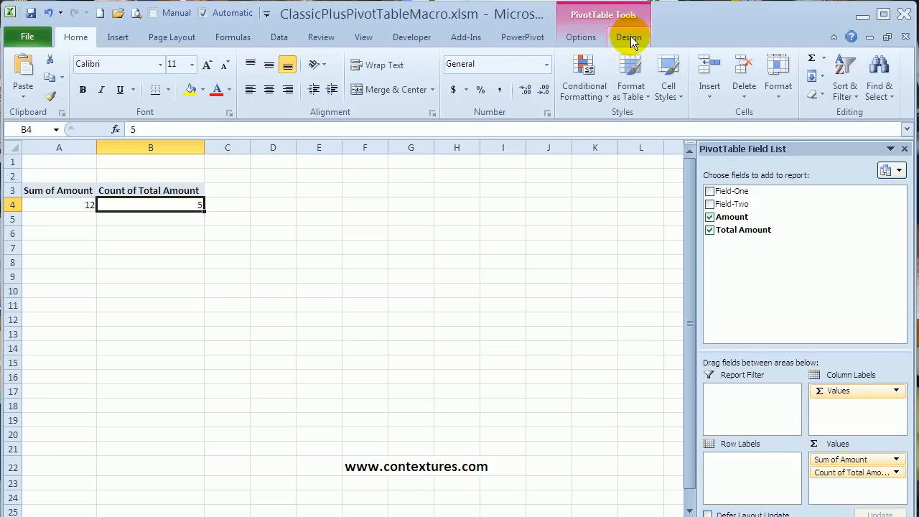
# Review Subtotals and Report Layout choices on the PivotTable Design tab
pyautogui.click(629, 37)
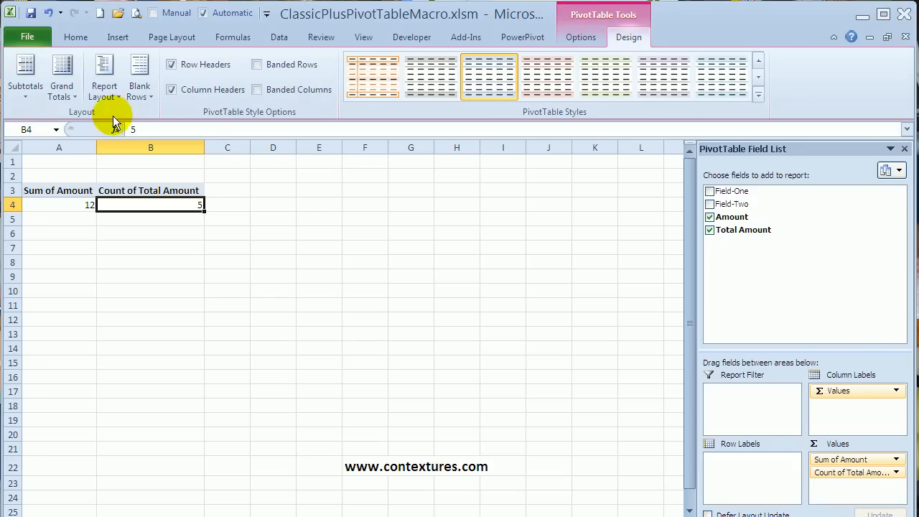
pyautogui.moveTo(26, 75)
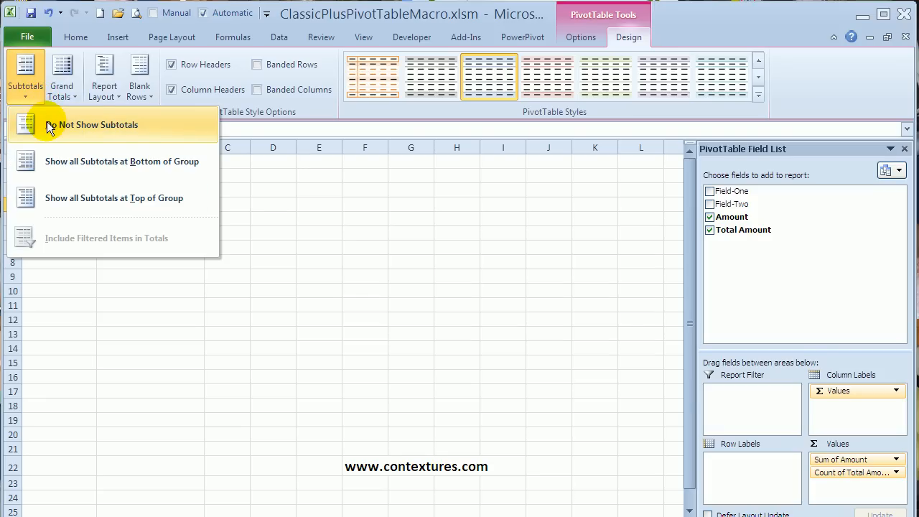
pyautogui.click(98, 123)
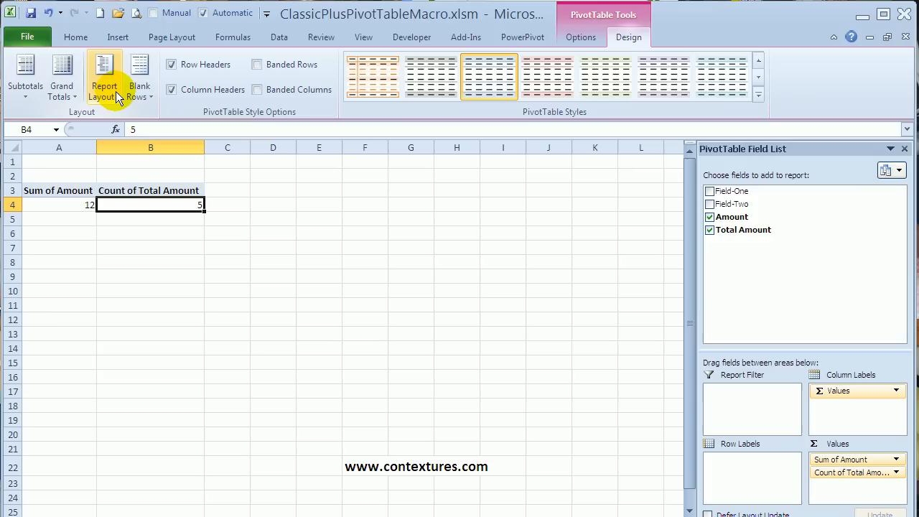
pyautogui.click(104, 74)
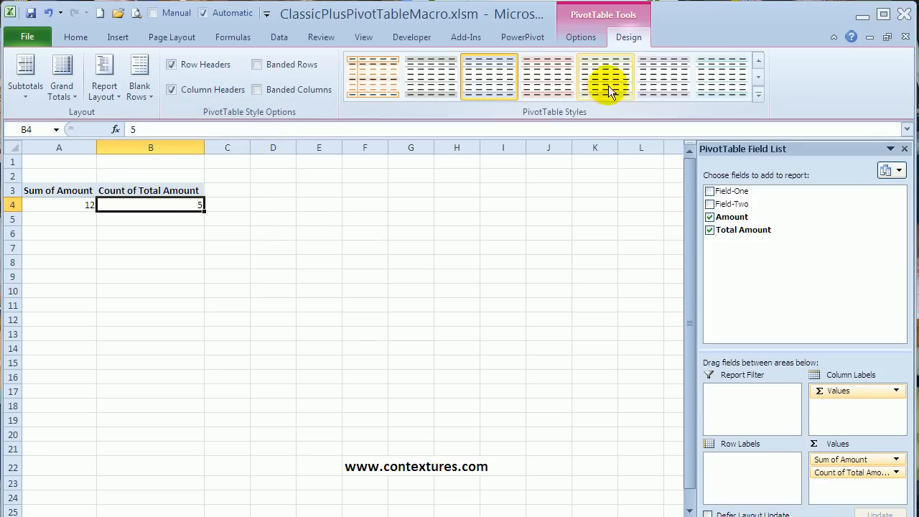
pyautogui.moveTo(752, 93)
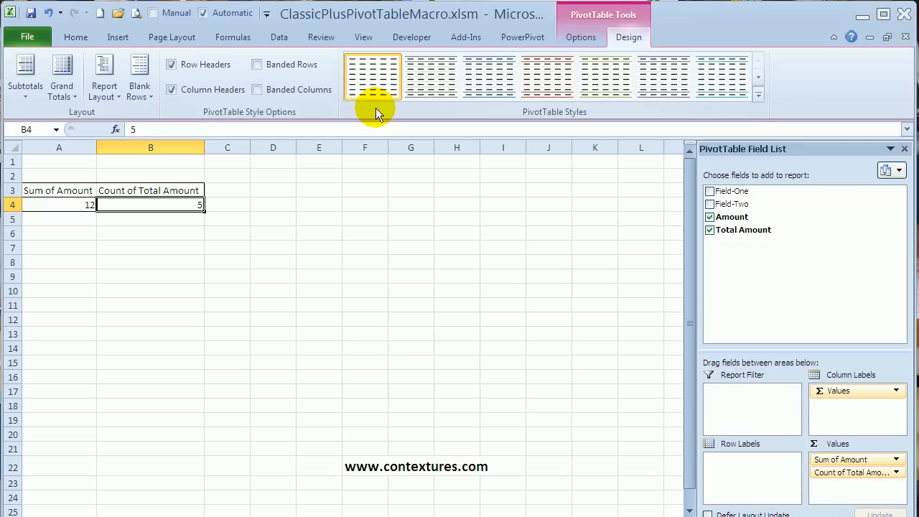
pyautogui.moveTo(299, 89)
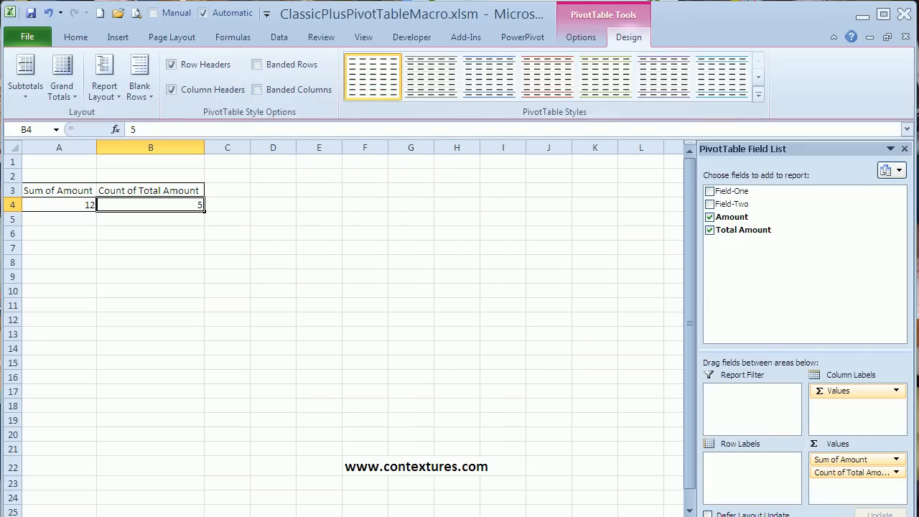
pyautogui.click(580, 37)
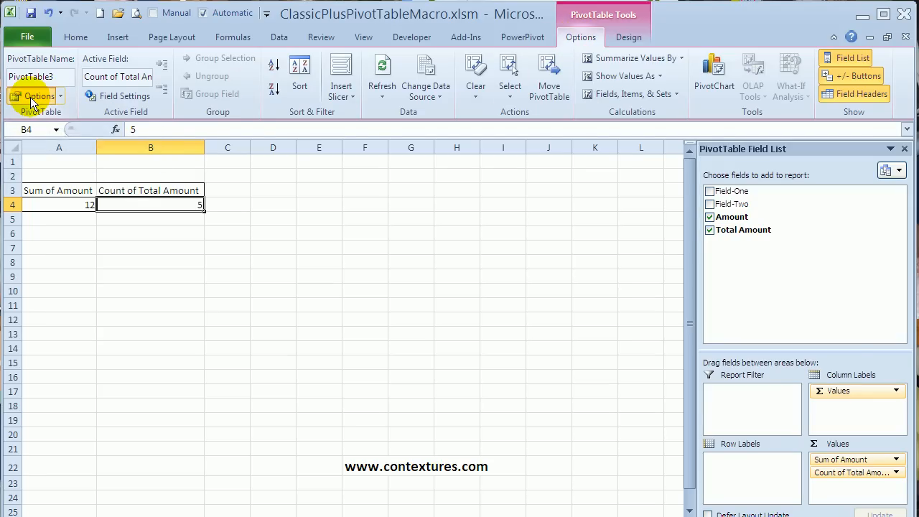
# In PivotTable Options Display, hide expand/collapse buttons and tooltips, turn on classic layout
pyautogui.click(35, 95)
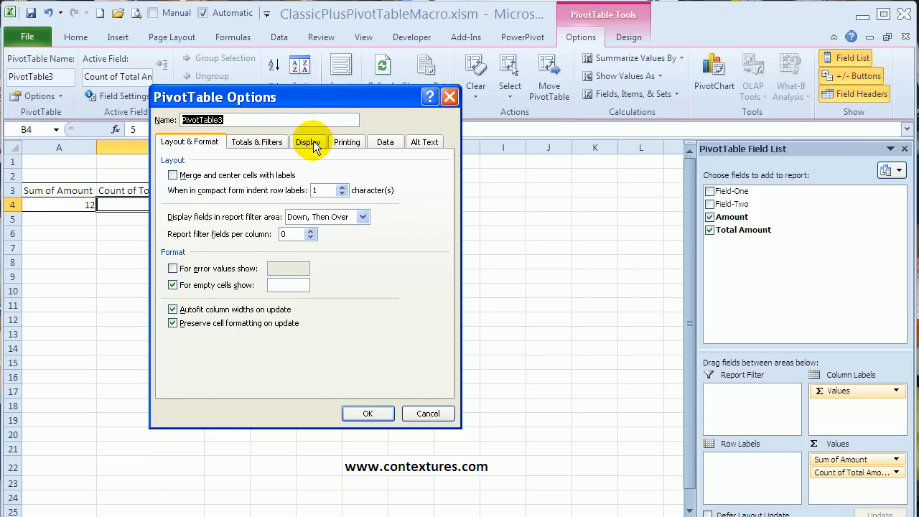
pyautogui.click(307, 142)
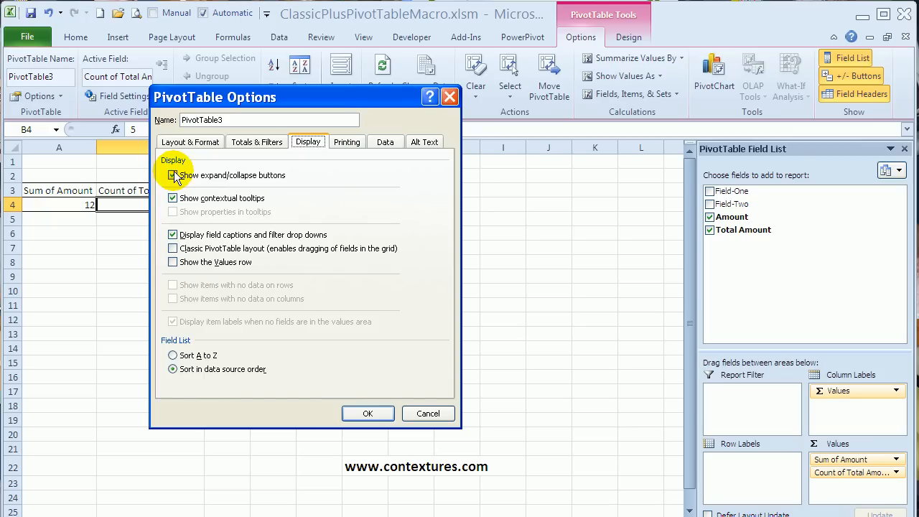
pyautogui.click(172, 175)
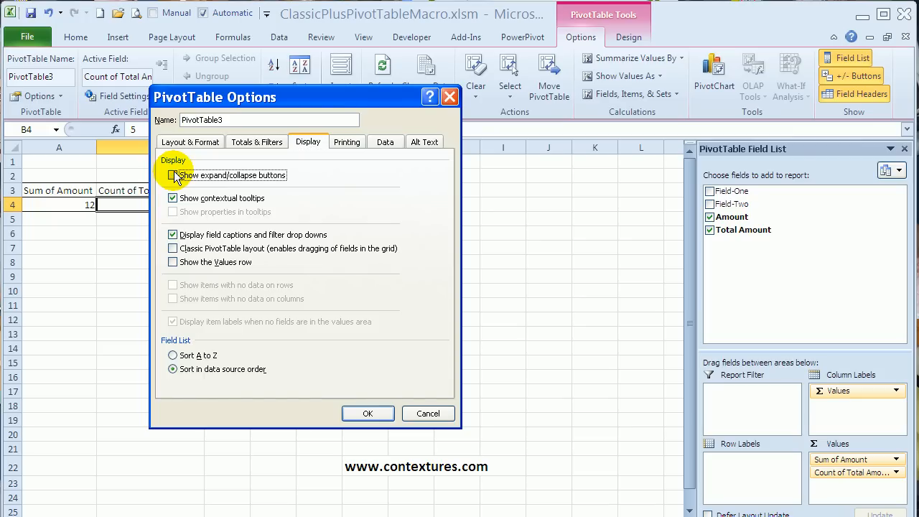
pyautogui.moveTo(173, 244)
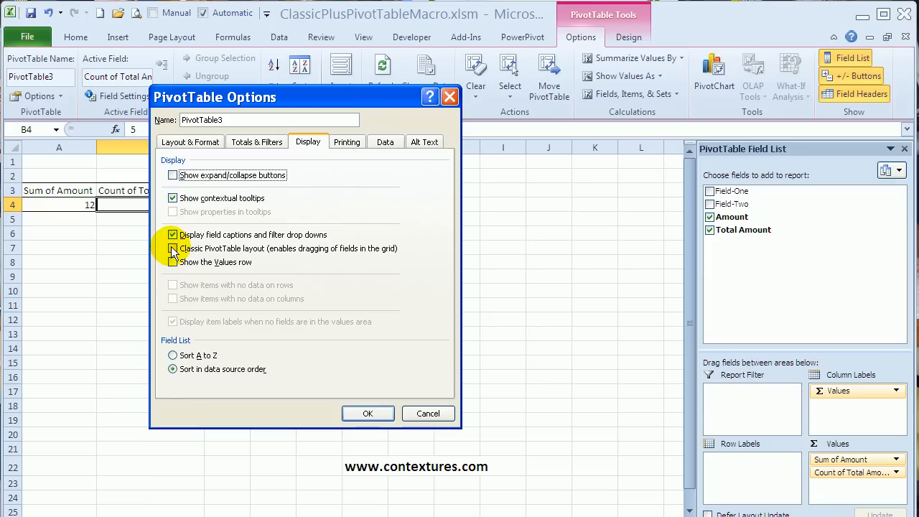
pyautogui.click(172, 249)
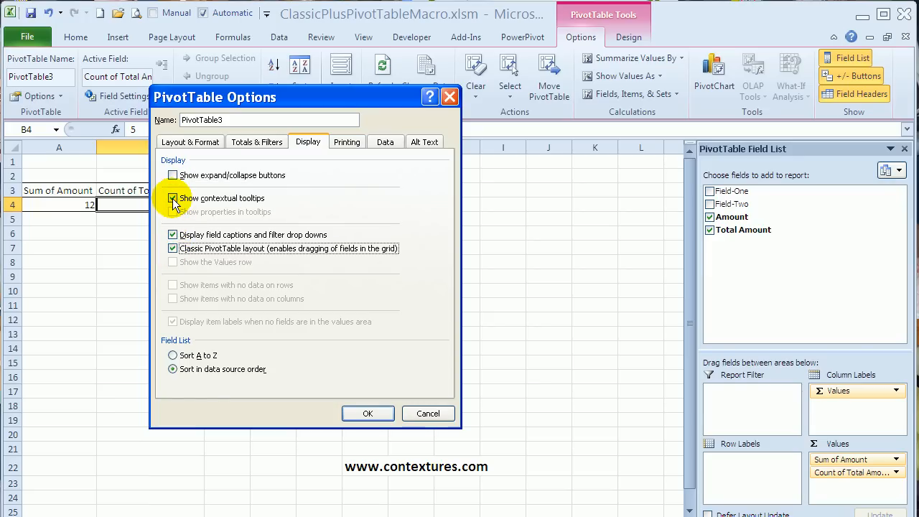
pyautogui.moveTo(184, 132)
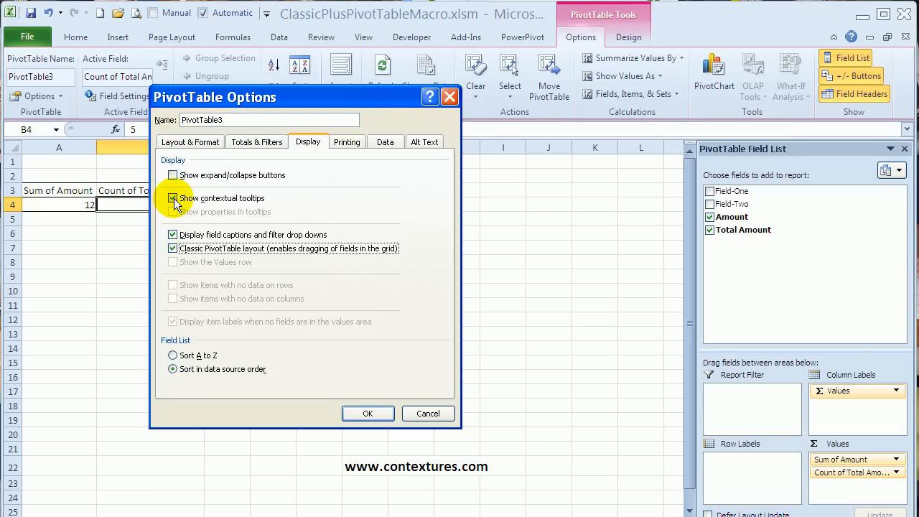
pyautogui.click(173, 198)
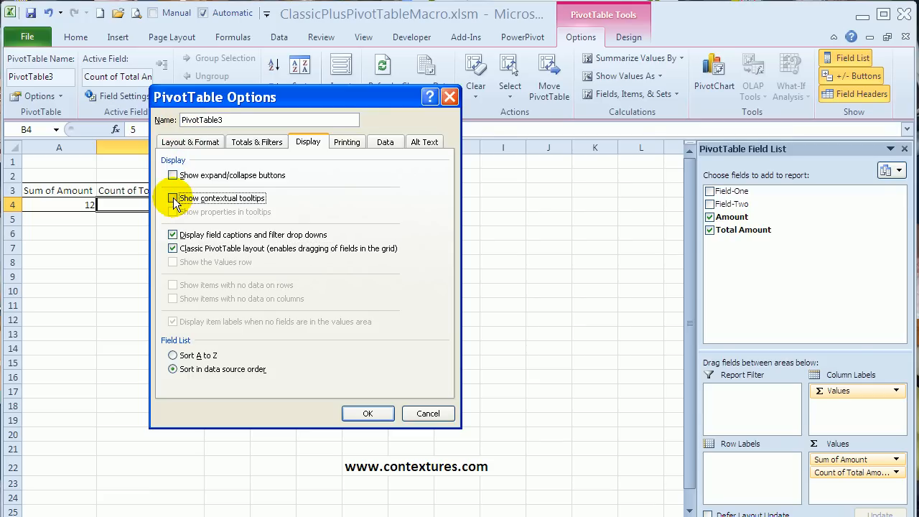
pyautogui.moveTo(376, 148)
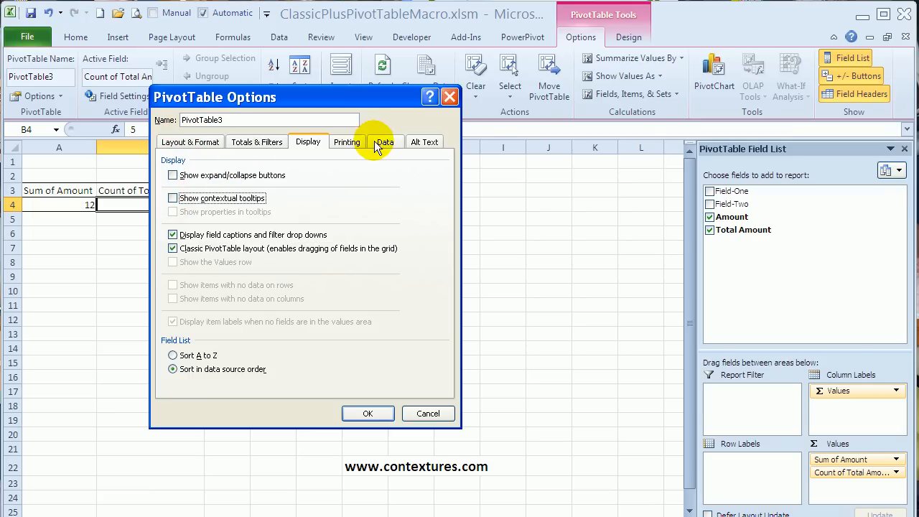
# Set the Data option 'Number of items to retain per field' to None
pyautogui.click(385, 142)
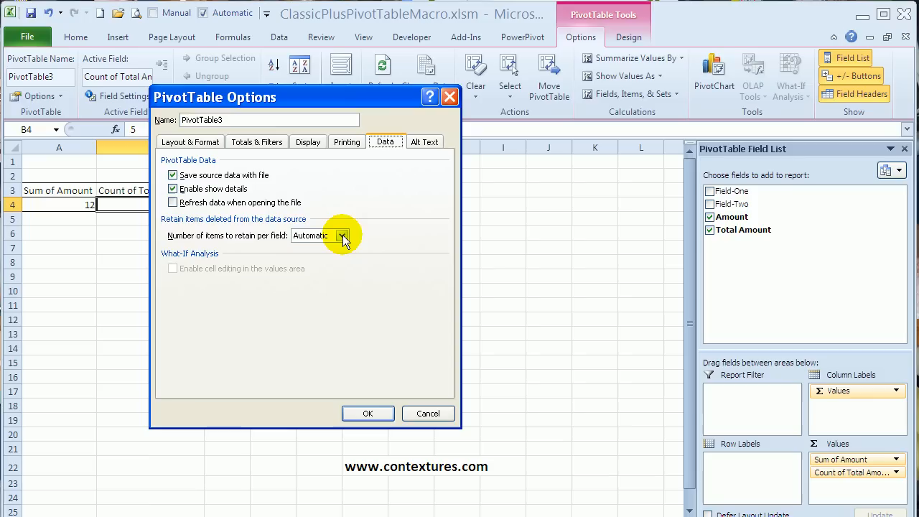
pyautogui.click(342, 235)
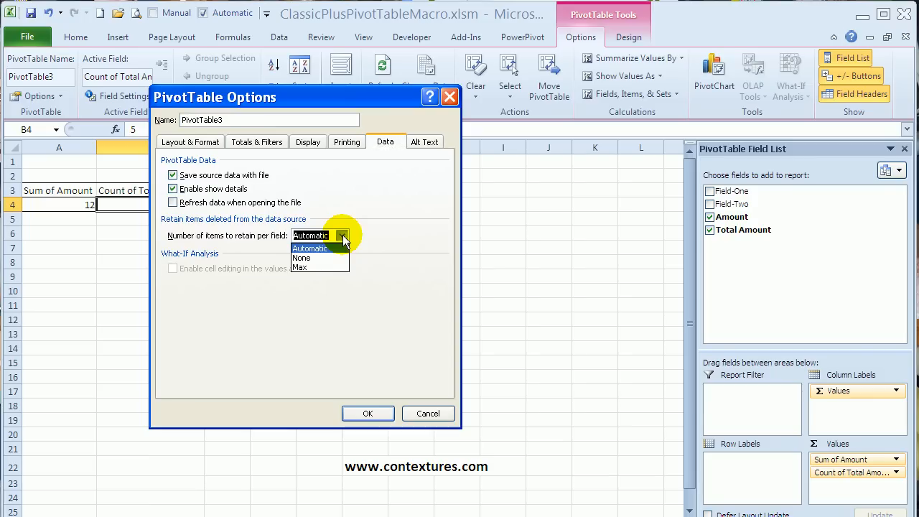
pyautogui.click(301, 258)
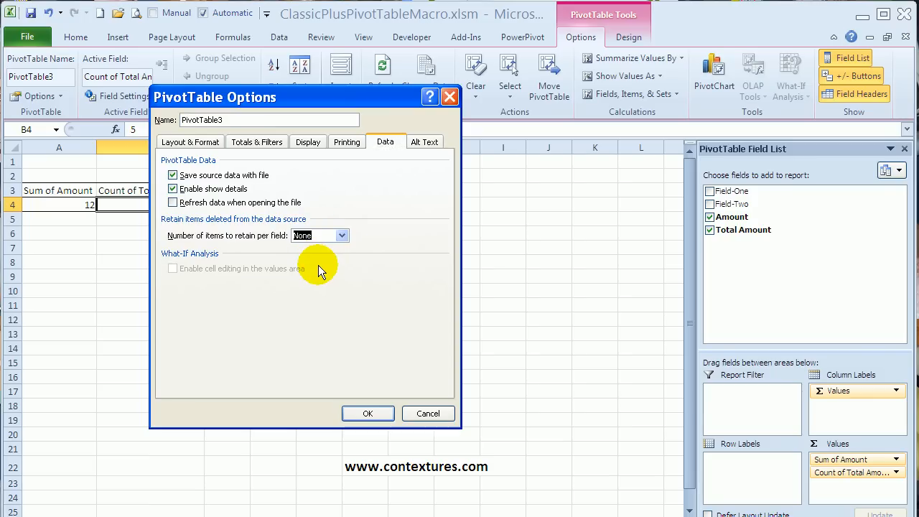
pyautogui.moveTo(313, 295)
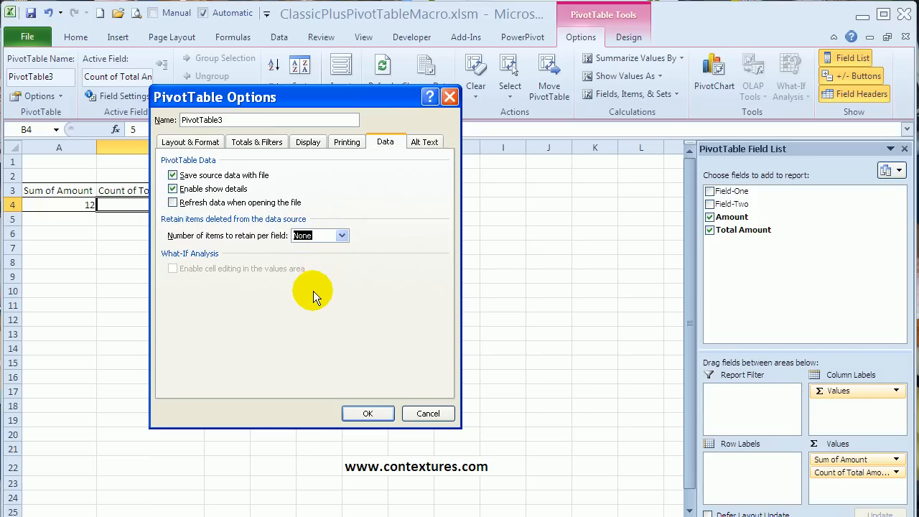
# Apply the PivotTable options so the table shows the classic layout
pyautogui.click(368, 414)
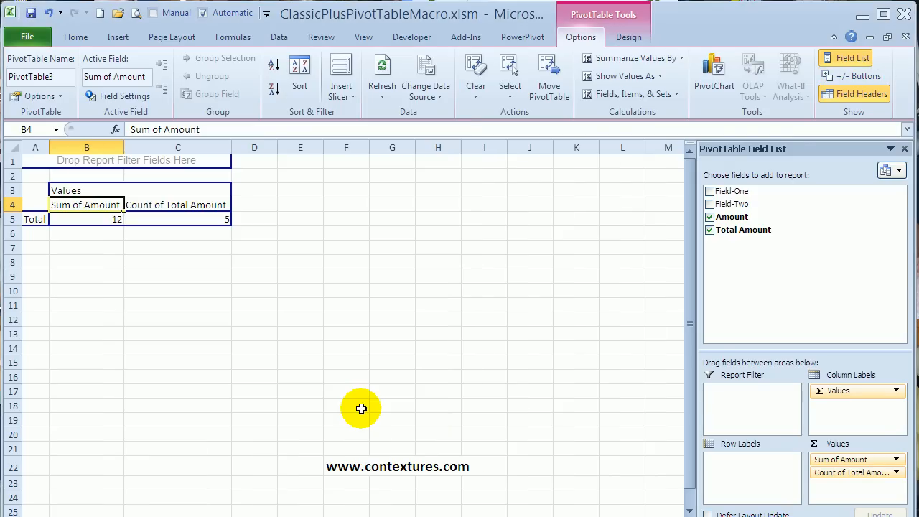
pyautogui.moveTo(152, 195)
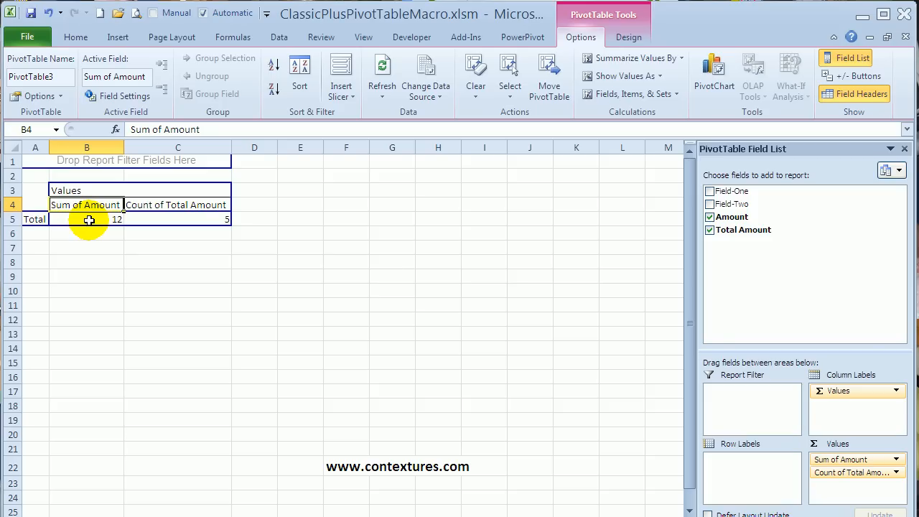
pyautogui.rightClick(89, 218)
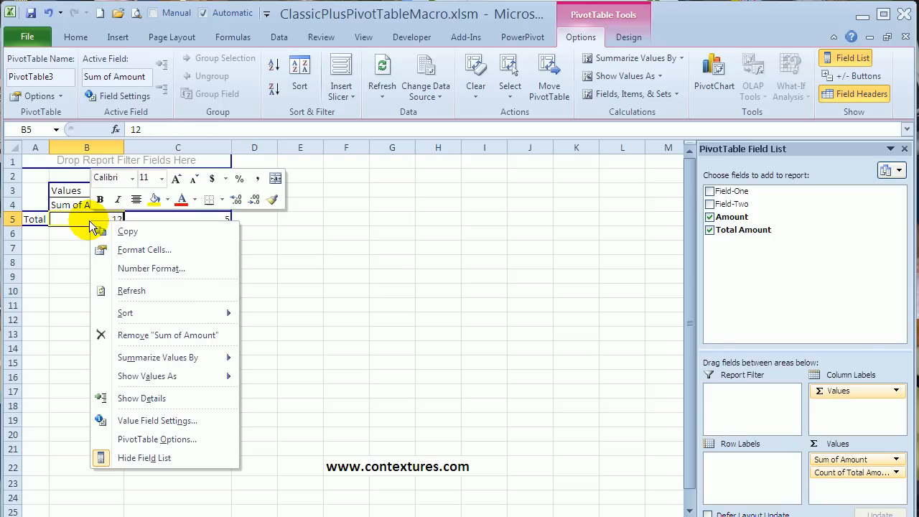
pyautogui.moveTo(141, 398)
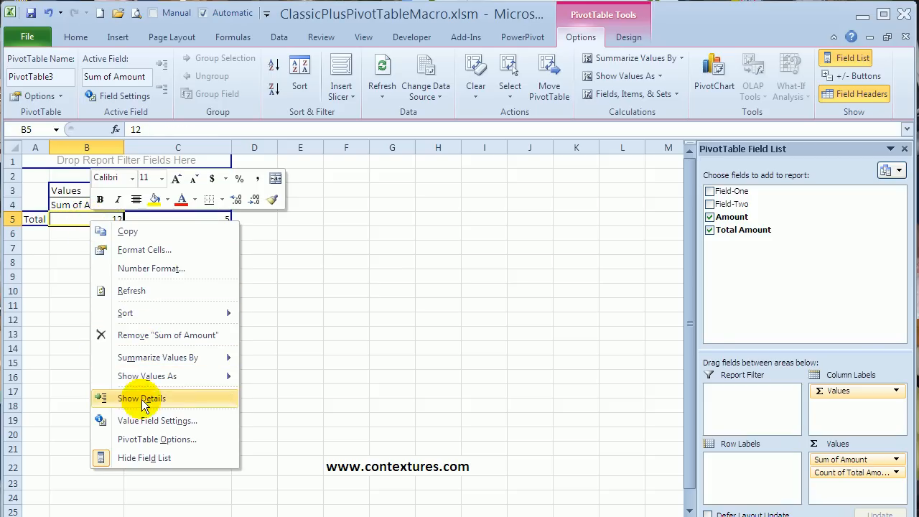
# Format Sum of Amount as Number with thousands separator, showing 12.00
pyautogui.click(158, 419)
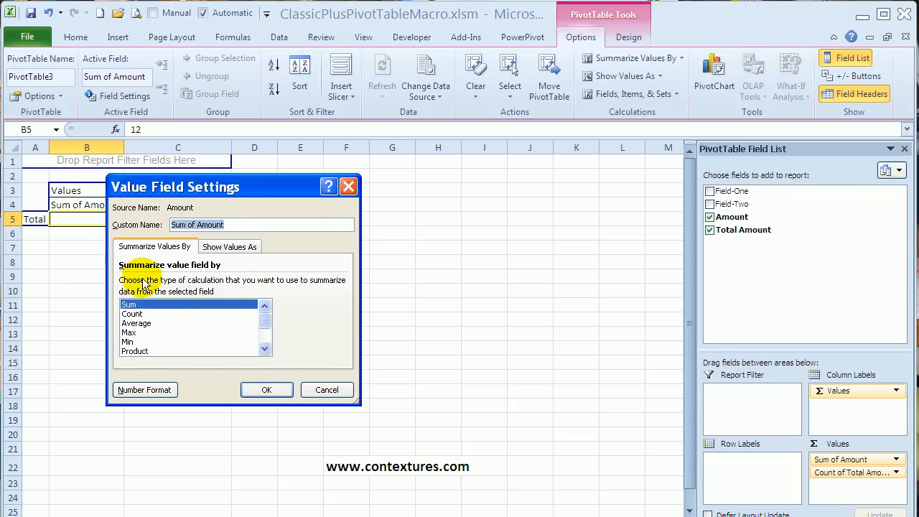
pyautogui.moveTo(156, 381)
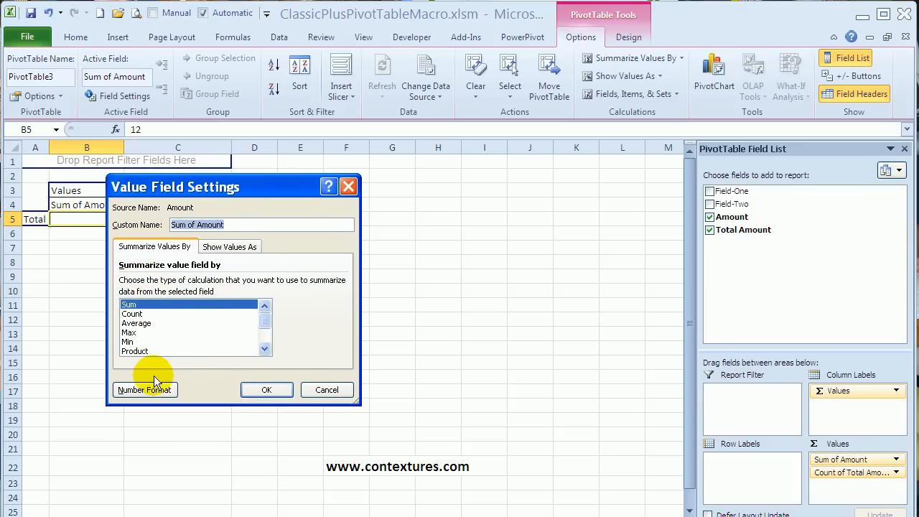
pyautogui.click(144, 389)
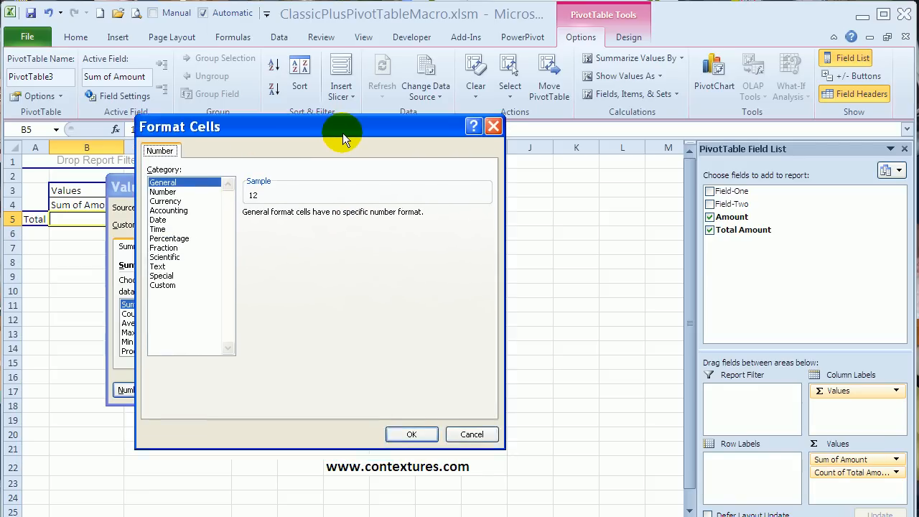
pyautogui.click(163, 192)
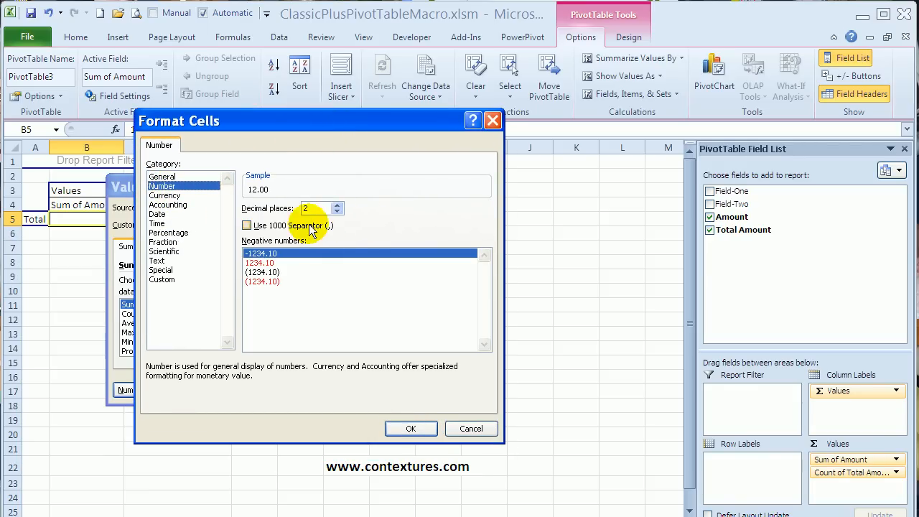
pyautogui.click(247, 225)
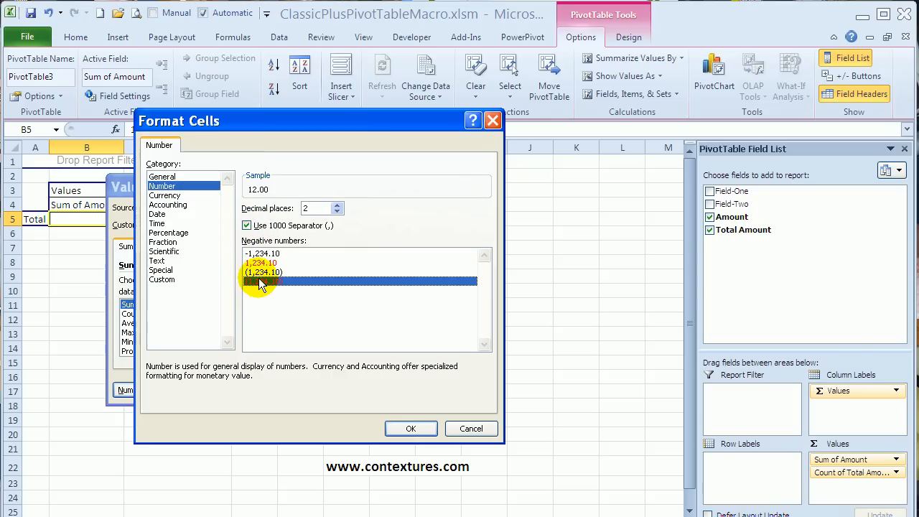
pyautogui.moveTo(410, 428)
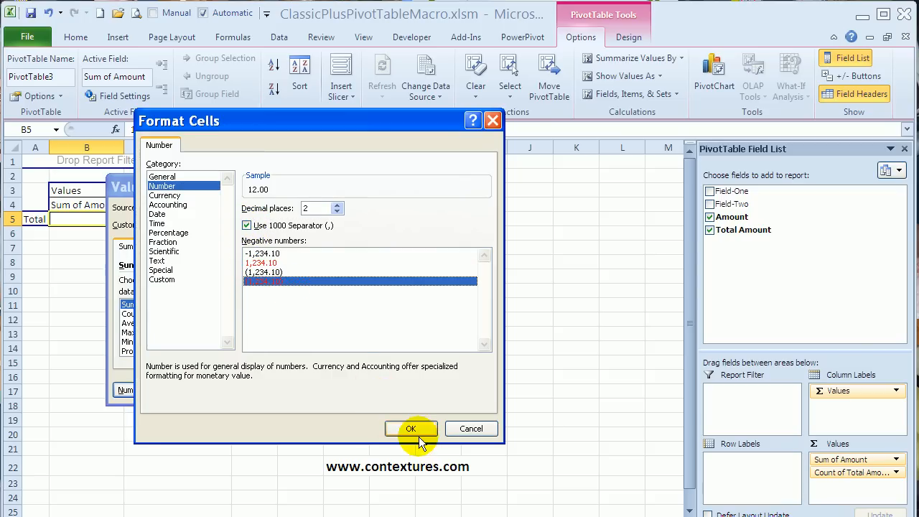
pyautogui.click(410, 428)
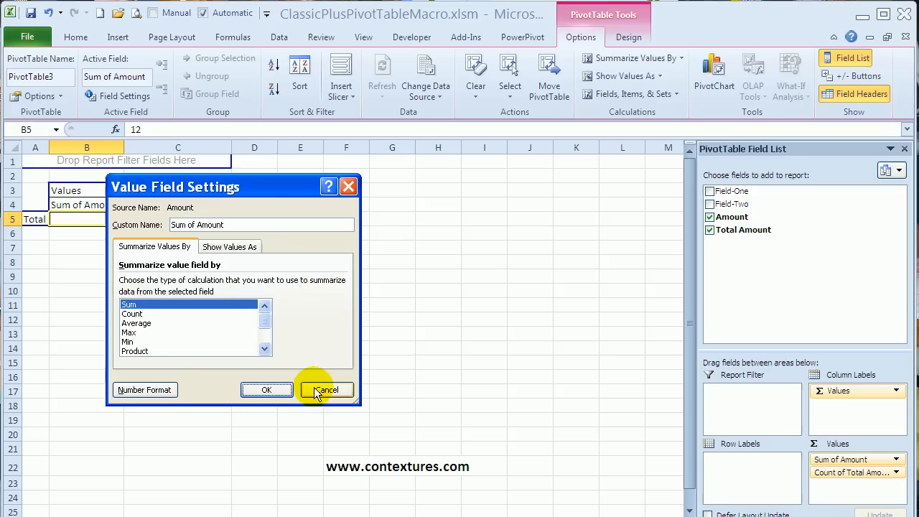
pyautogui.click(325, 389)
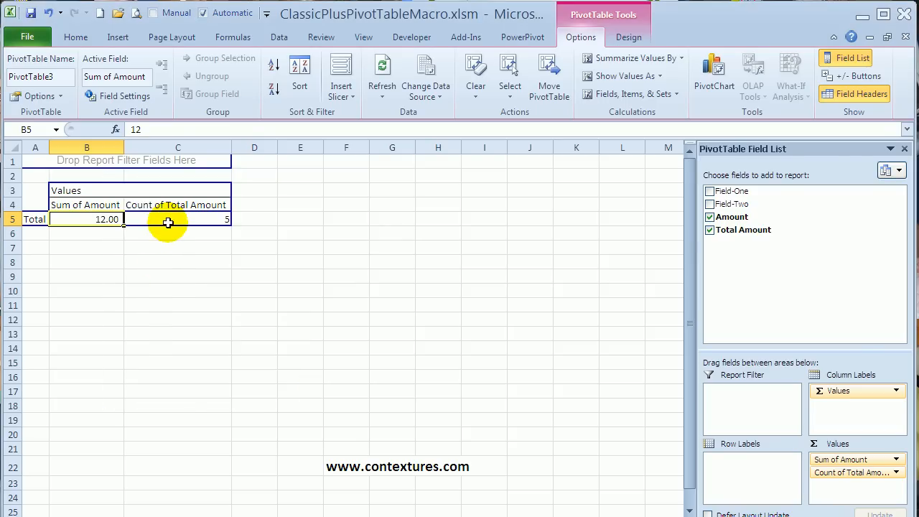
# Summarize Total Amount as Sum in two-decimal Number format with separator, showing 35.00
pyautogui.rightClick(170, 221)
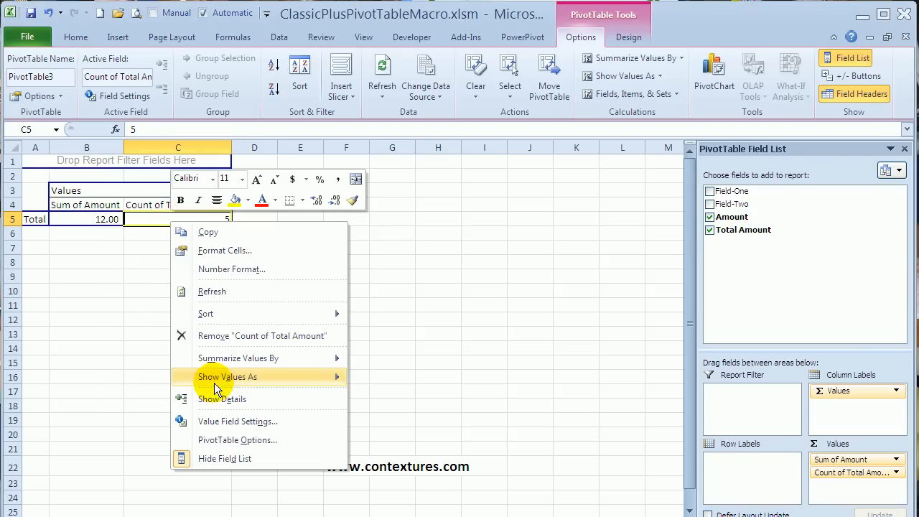
pyautogui.moveTo(218, 422)
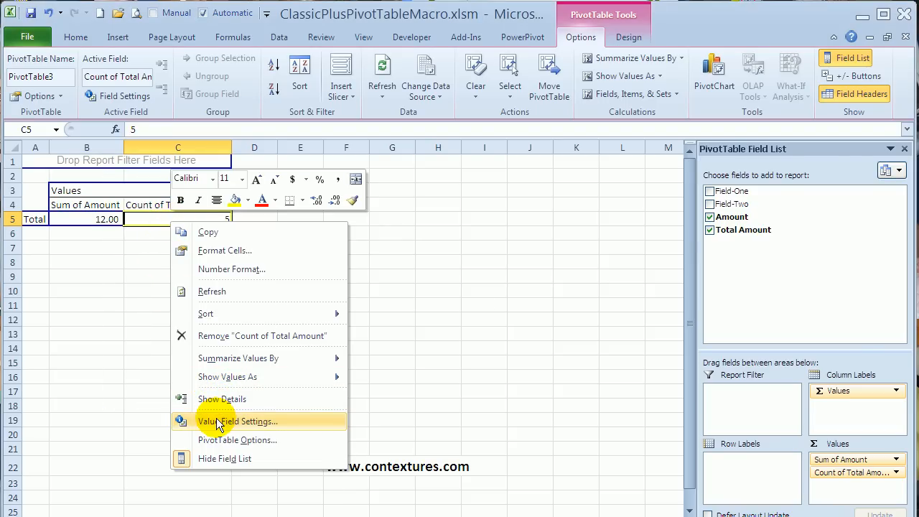
pyautogui.click(237, 420)
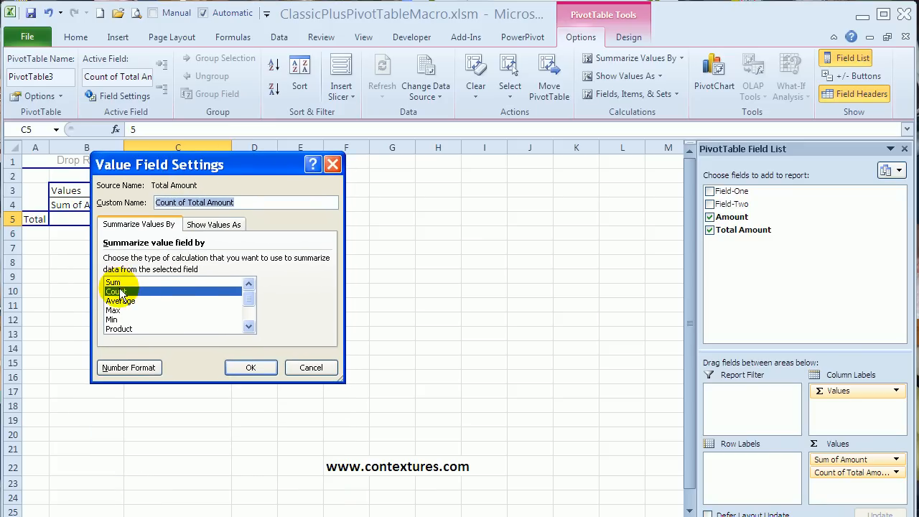
pyautogui.click(114, 282)
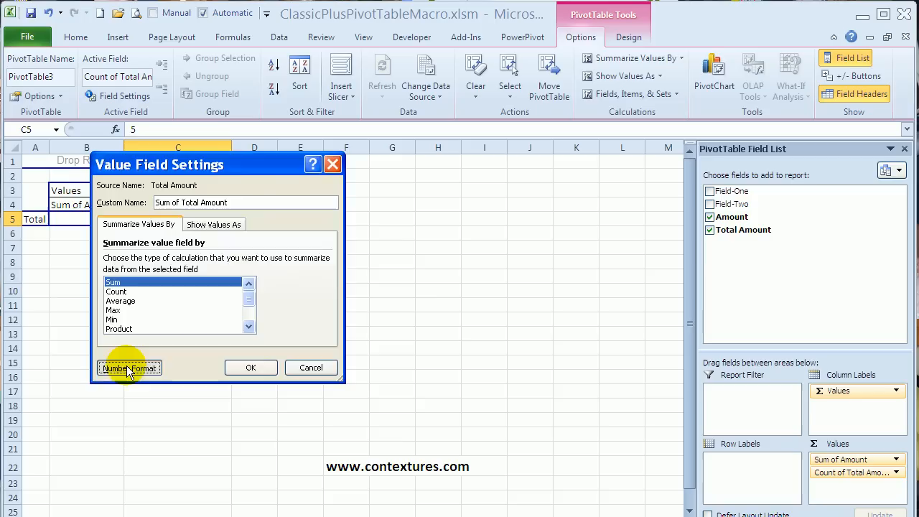
pyautogui.click(129, 368)
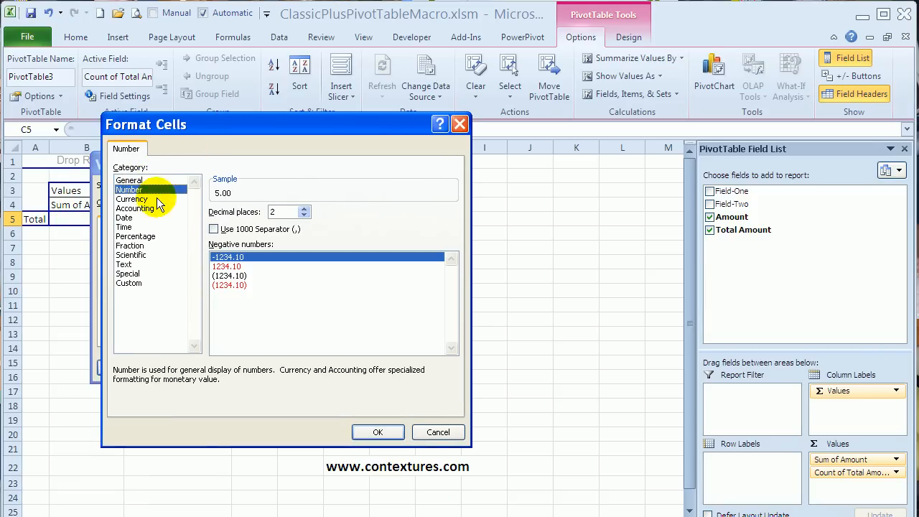
pyautogui.moveTo(218, 237)
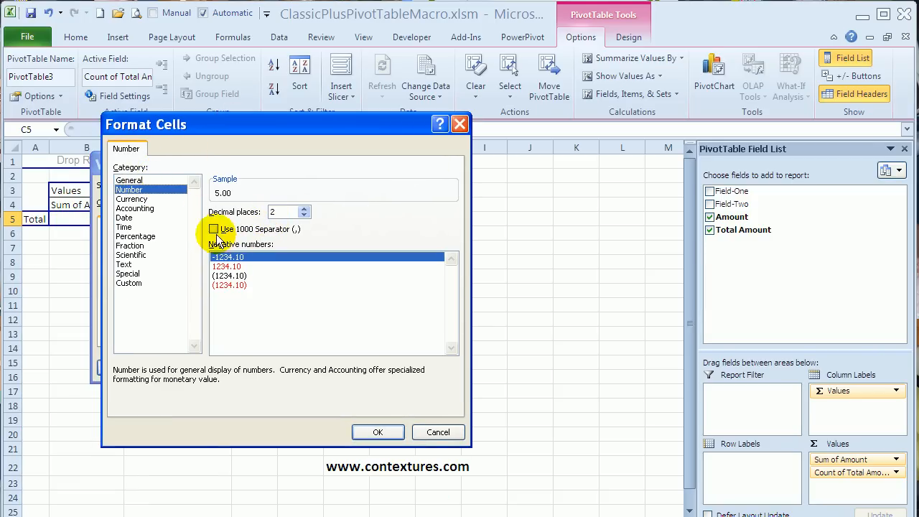
pyautogui.click(214, 228)
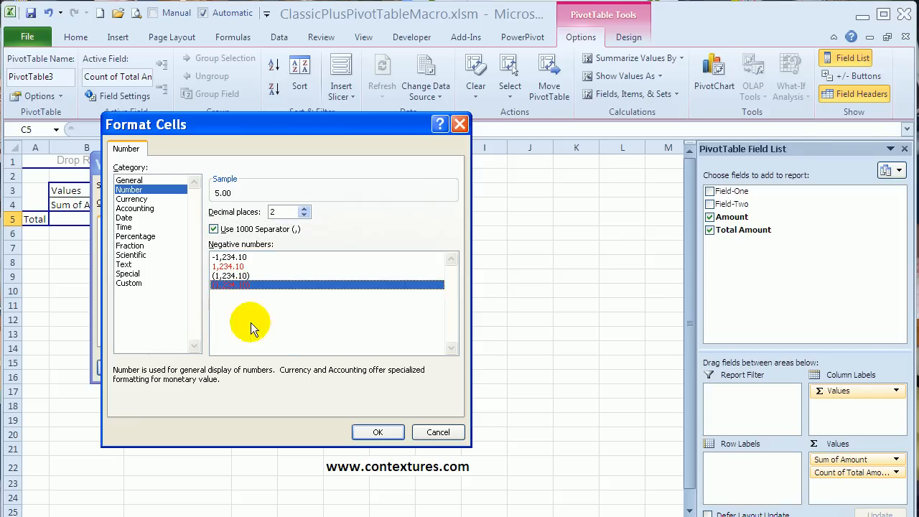
pyautogui.click(377, 431)
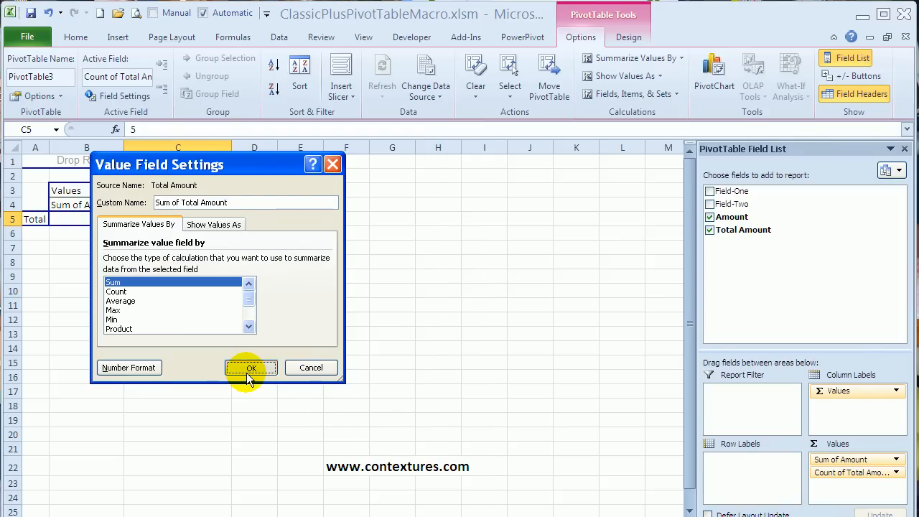
pyautogui.click(249, 367)
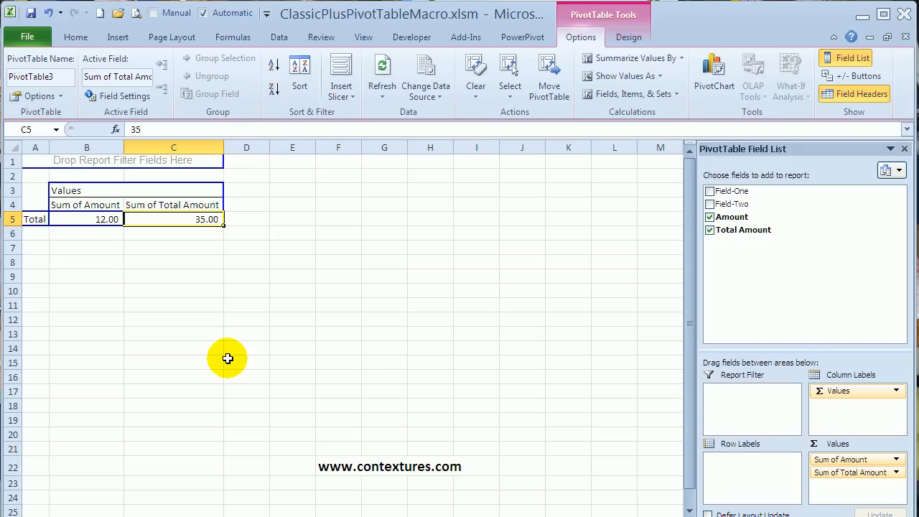
pyautogui.moveTo(711, 185)
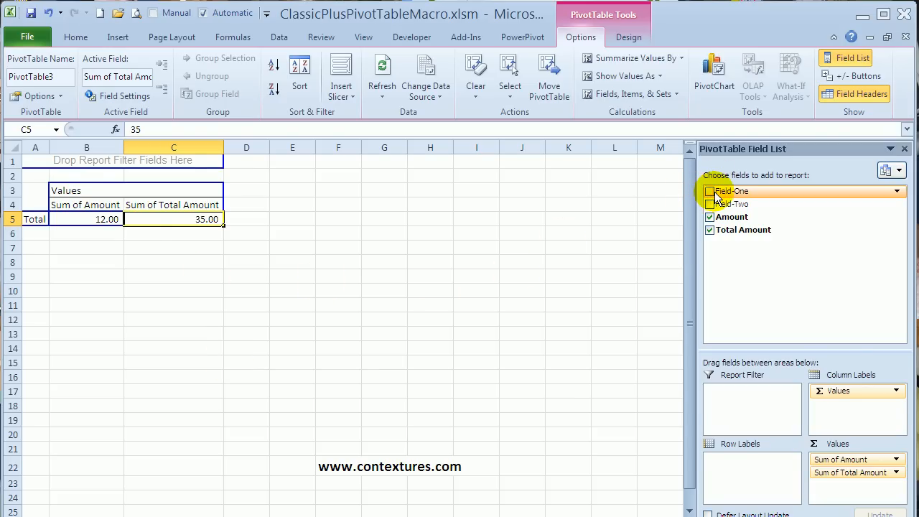
# Add Field-One as row labels, breaking totals into A, B and C
pyautogui.click(709, 191)
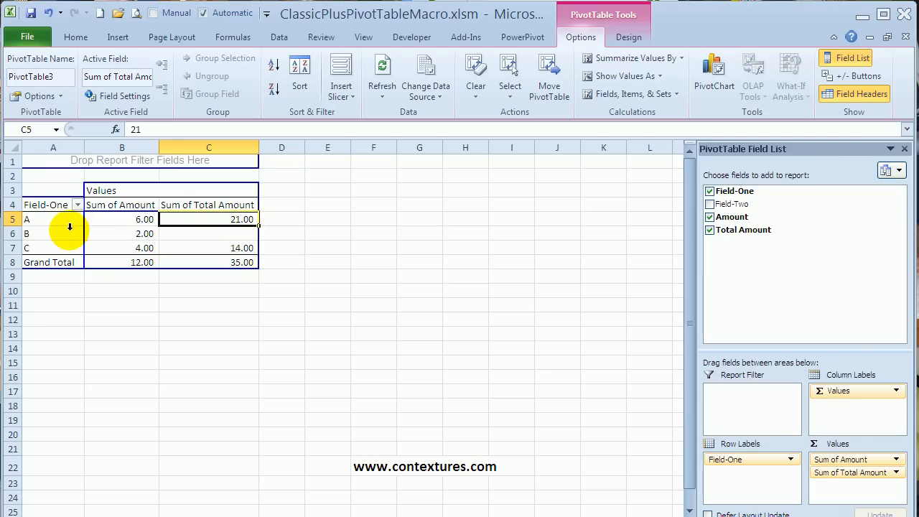
pyautogui.click(53, 218)
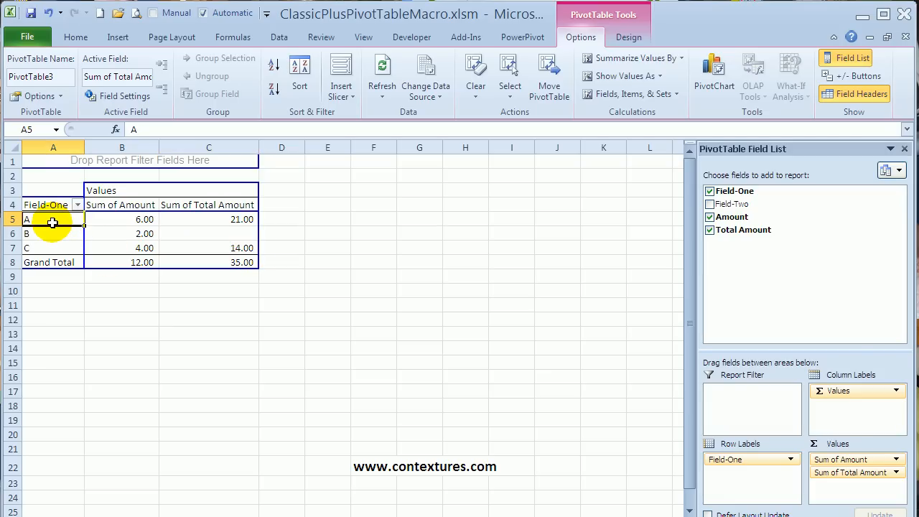
pyautogui.click(52, 218)
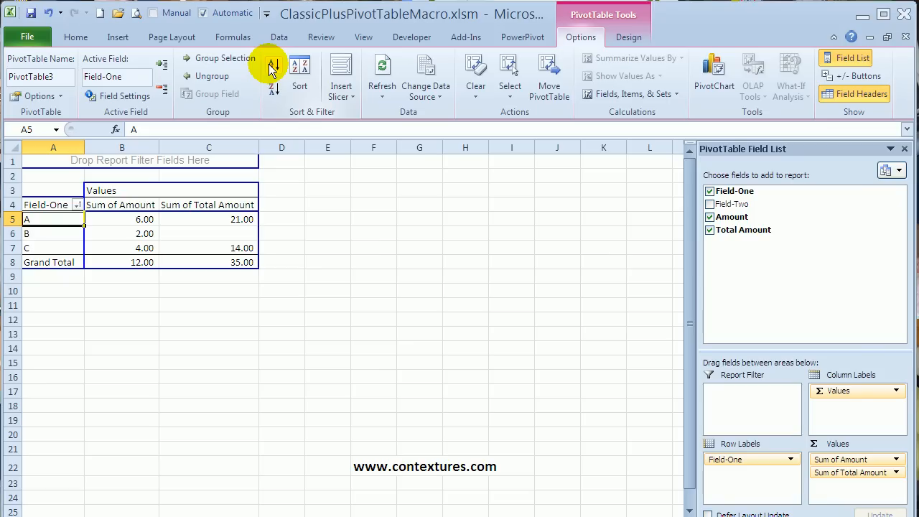
pyautogui.moveTo(228, 200)
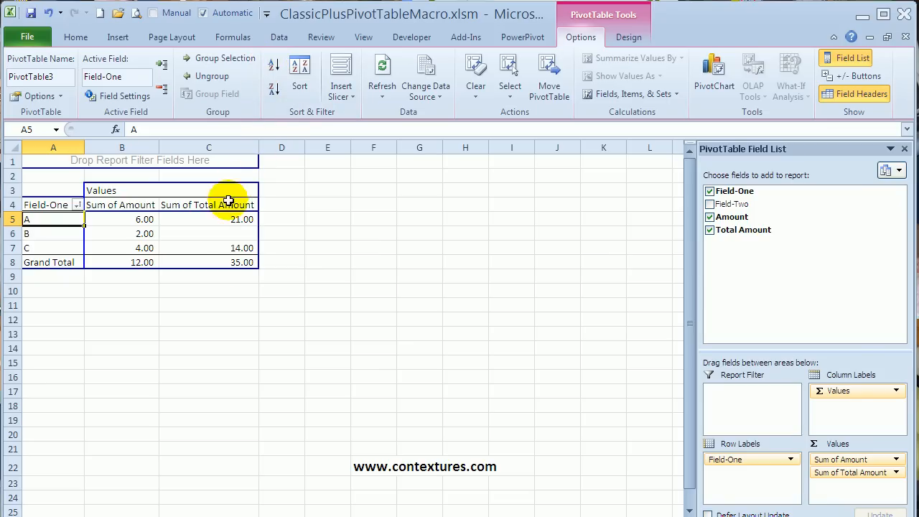
pyautogui.moveTo(155, 309)
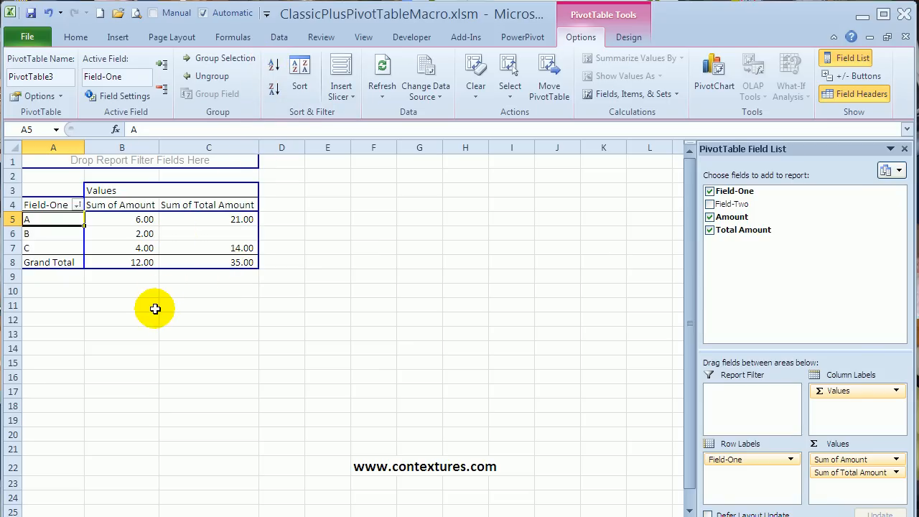
pyautogui.moveTo(174, 342)
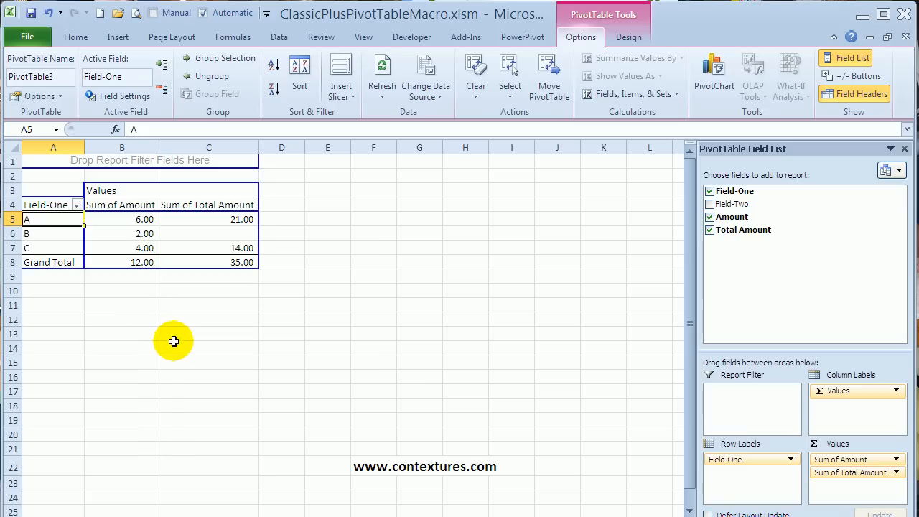
pyautogui.moveTo(169, 511)
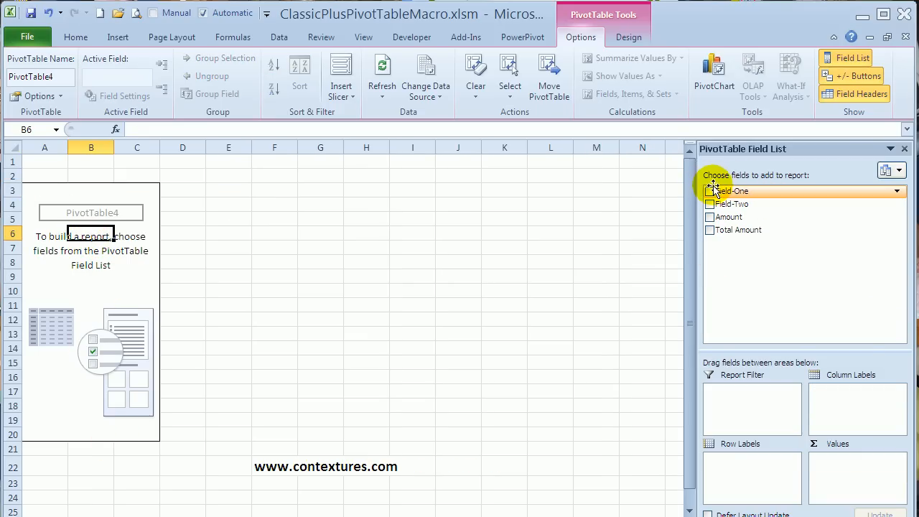
# Add Field-One, Field-Two, Amount and Total Amount to the new PivotTable4
pyautogui.click(709, 189)
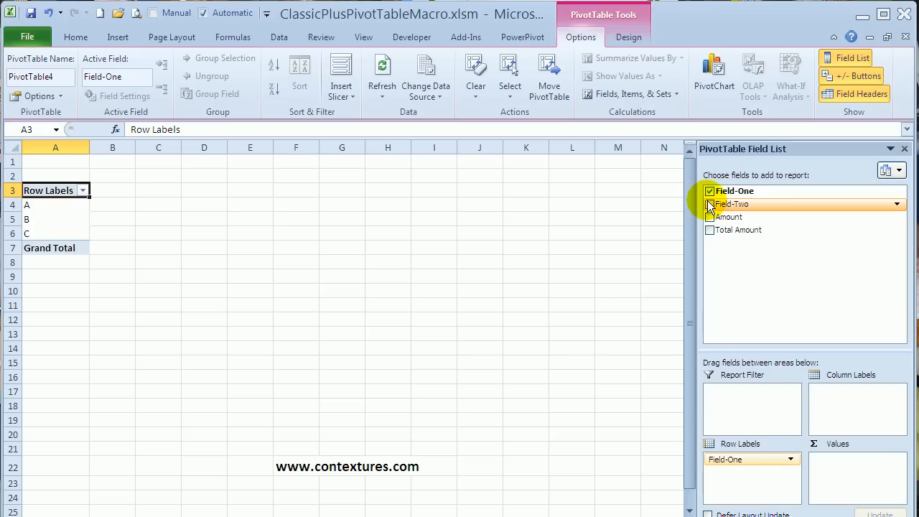
pyautogui.click(709, 204)
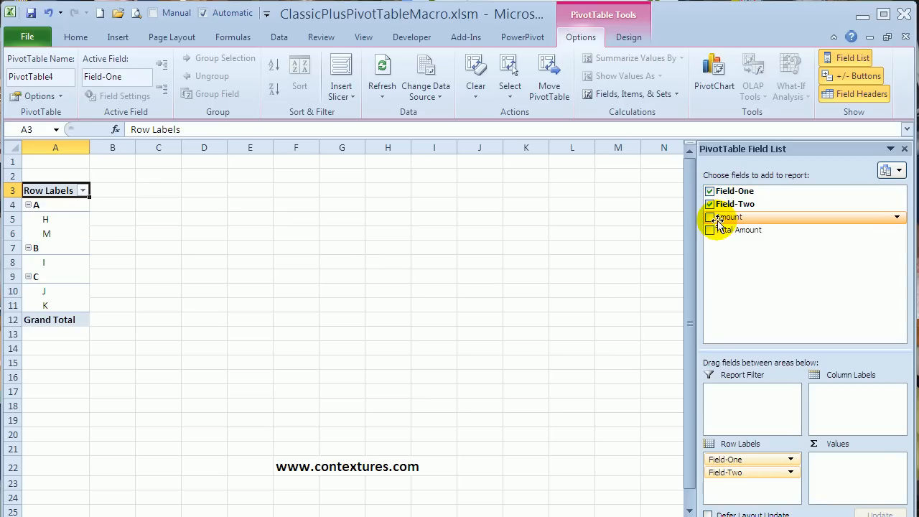
pyautogui.click(709, 217)
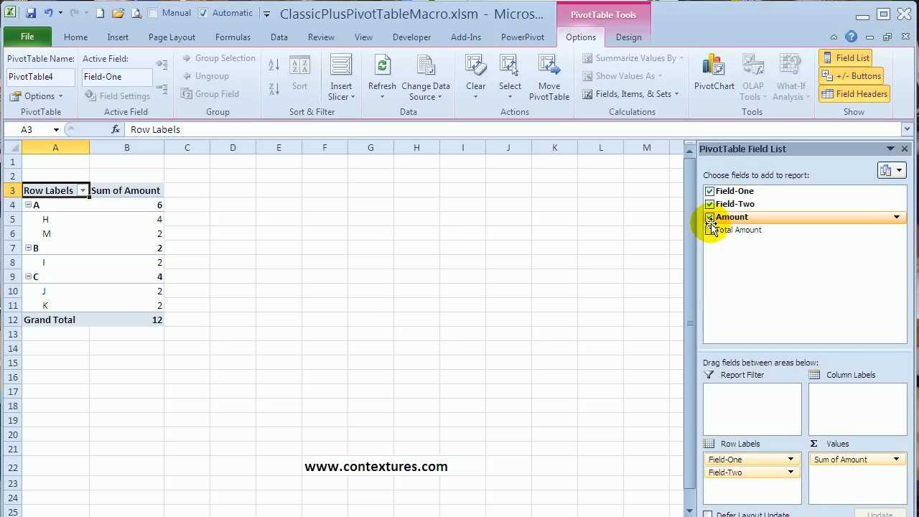
pyautogui.click(709, 229)
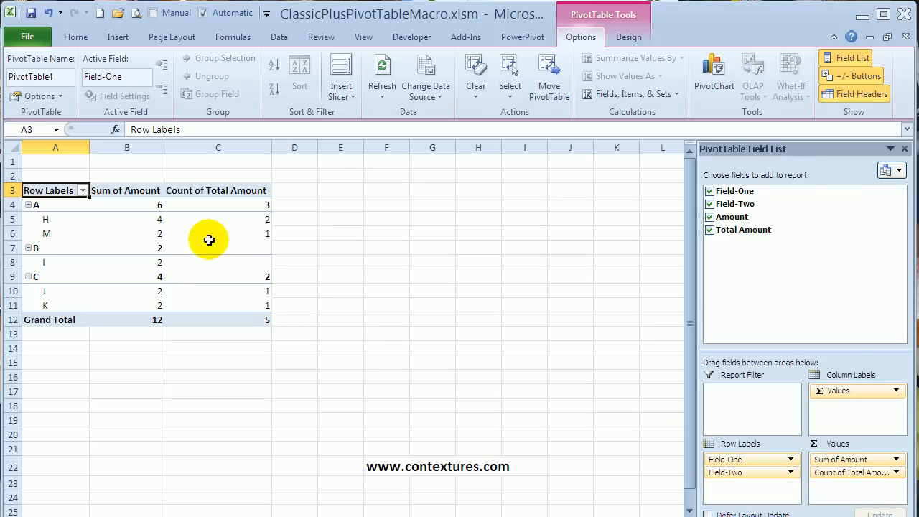
pyautogui.moveTo(365, 37)
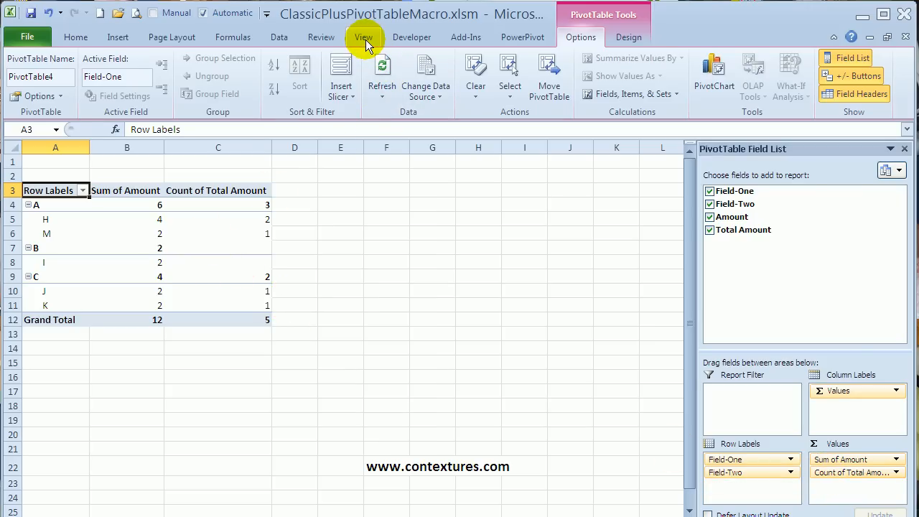
# Run the ClassicPlusPivotTableSettings macro to restyle PivotTable4 into classic layout
pyautogui.click(364, 37)
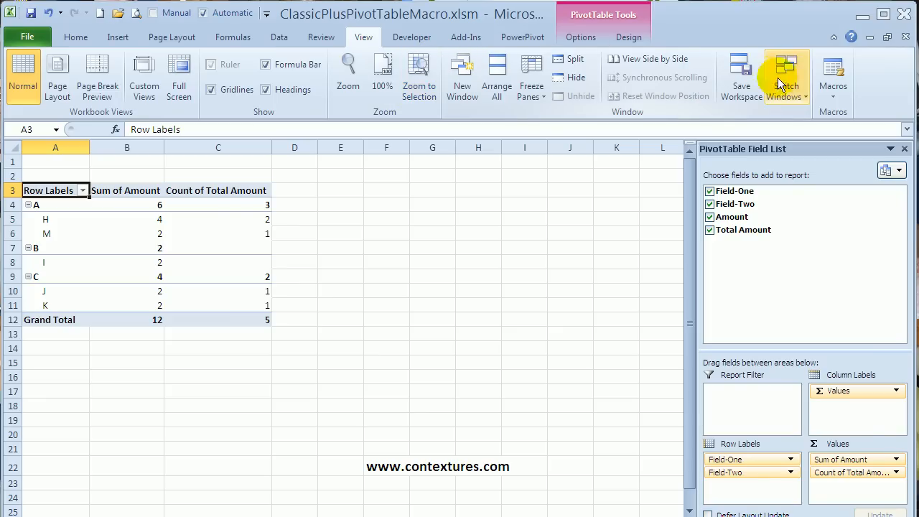
pyautogui.click(832, 74)
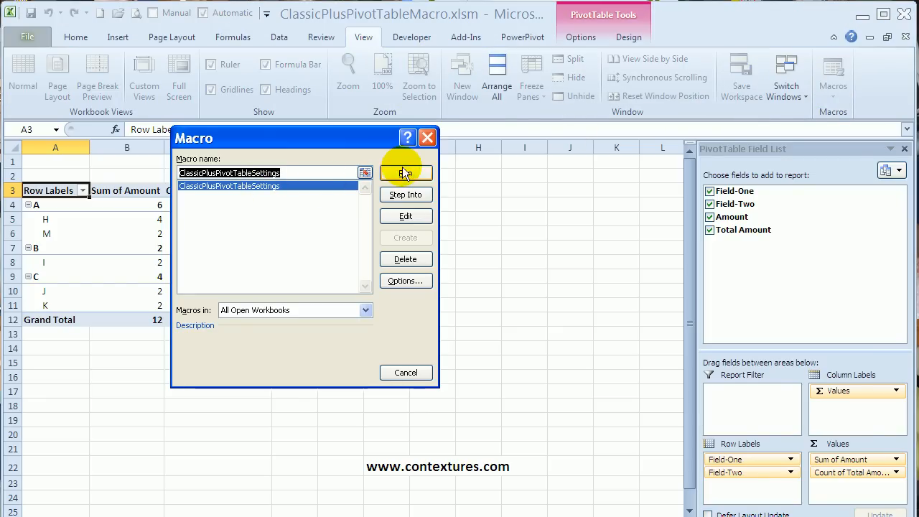
pyautogui.click(405, 172)
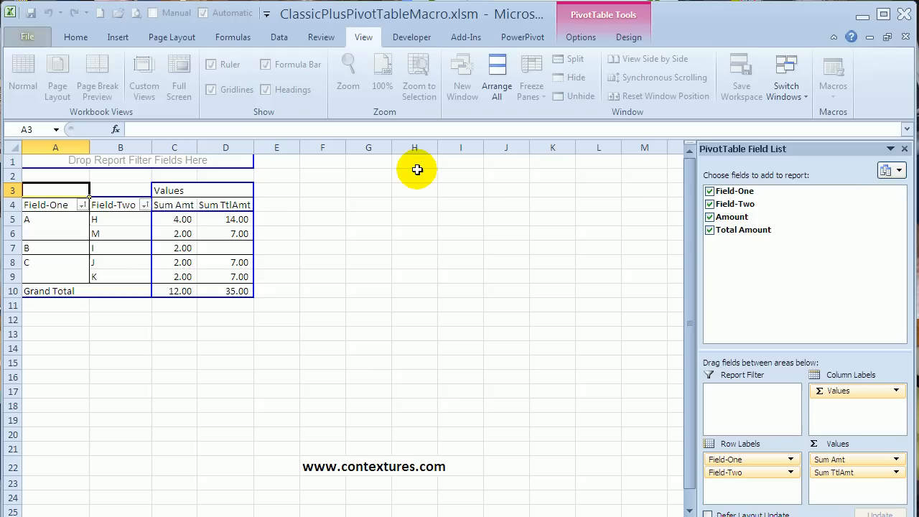
pyautogui.moveTo(396, 222)
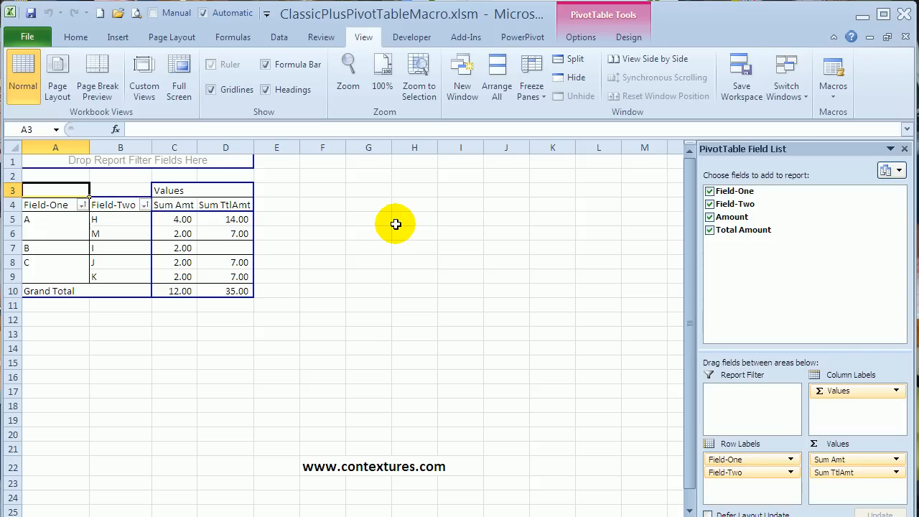
pyautogui.moveTo(396, 224)
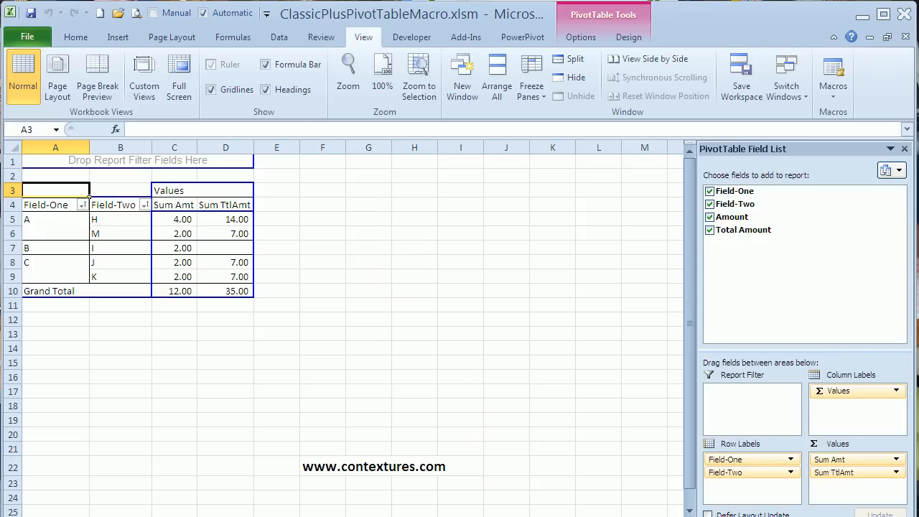